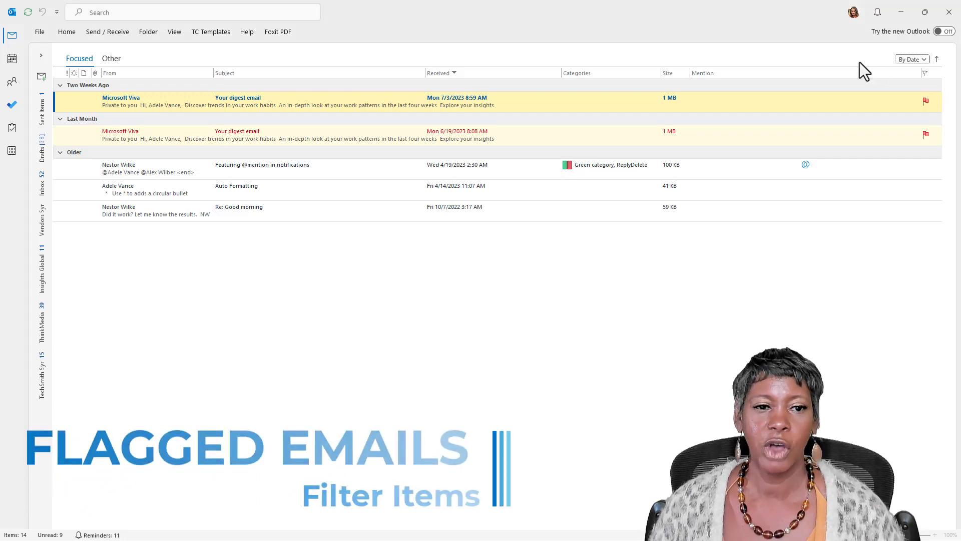
Arrange inbox messages by Flag Status and show the Other messages
click(912, 60)
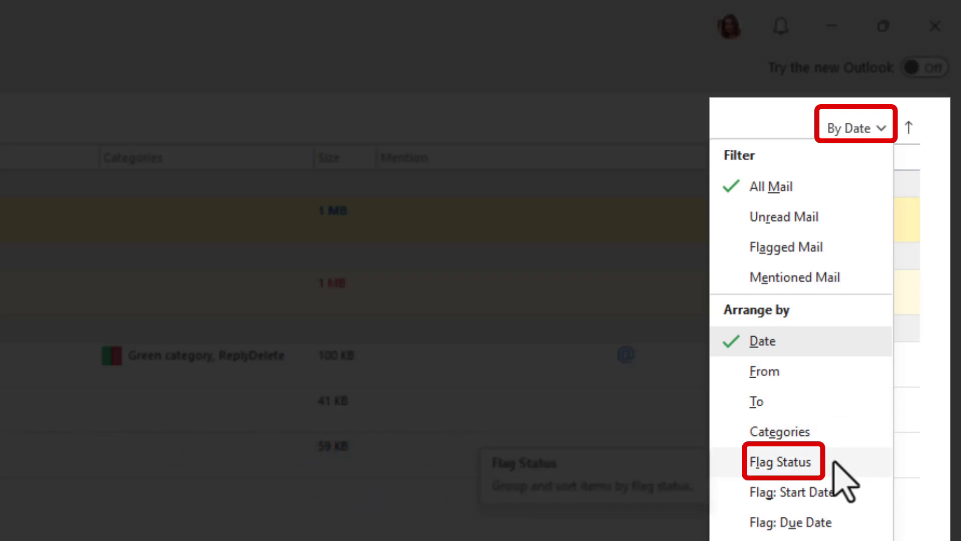
click(783, 460)
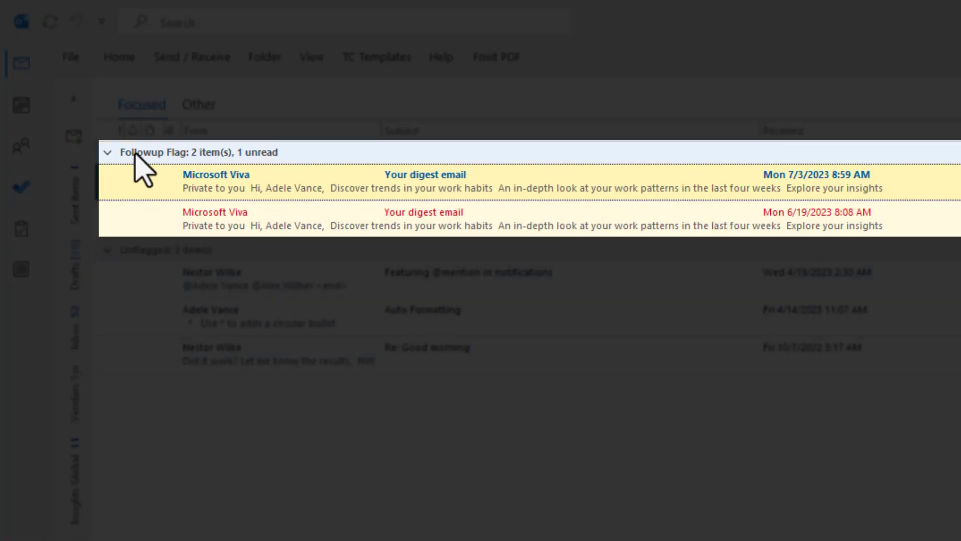
mouse_move(144, 166)
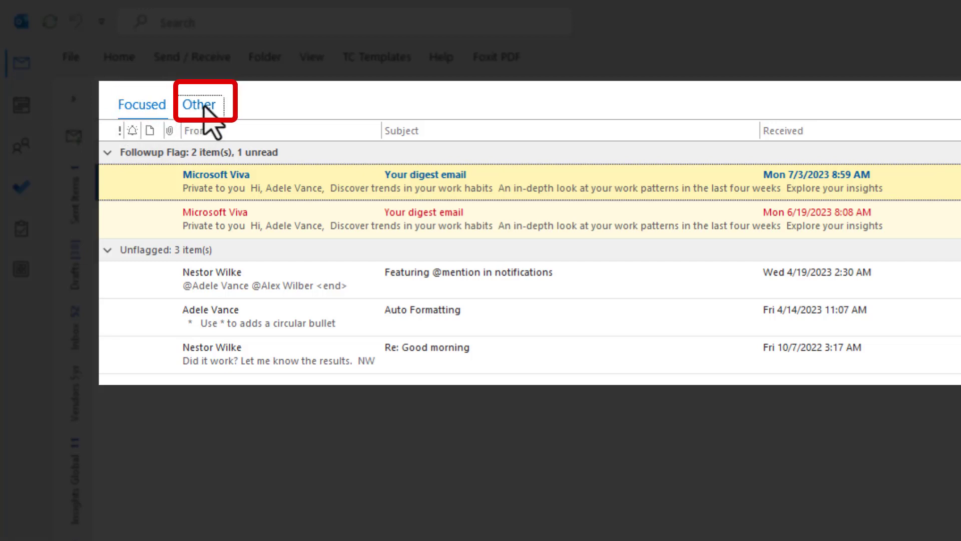
click(199, 105)
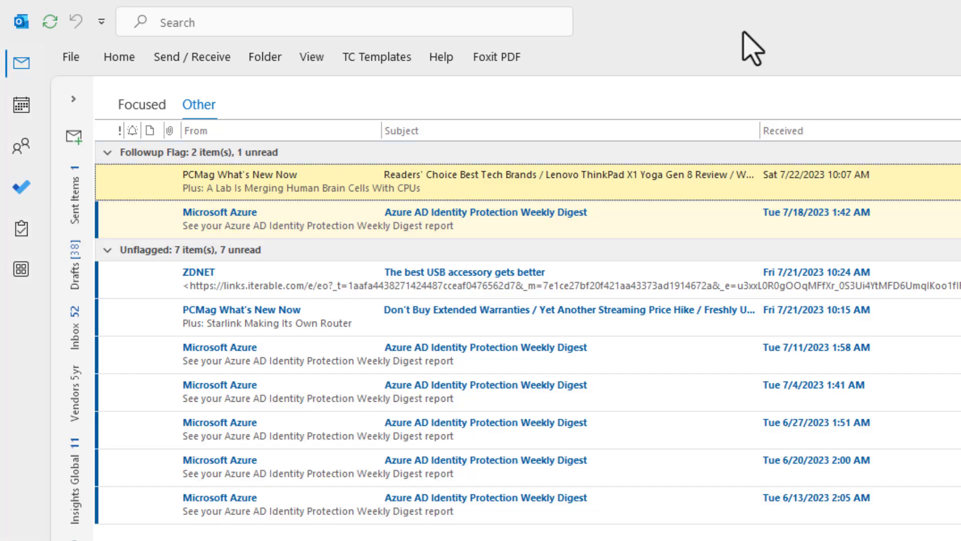
Search the current mailbox for mail flagged by me, listing six messages
click(142, 104)
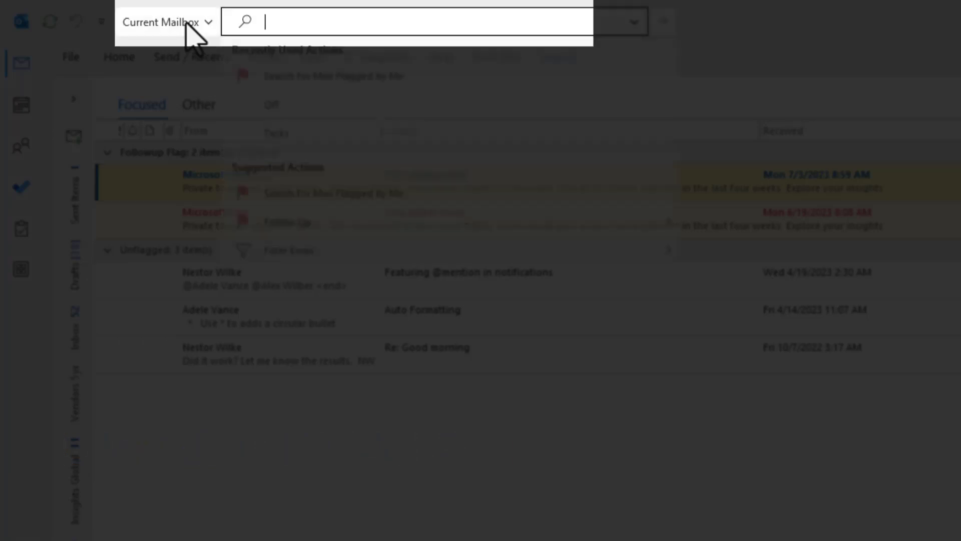
click(405, 21)
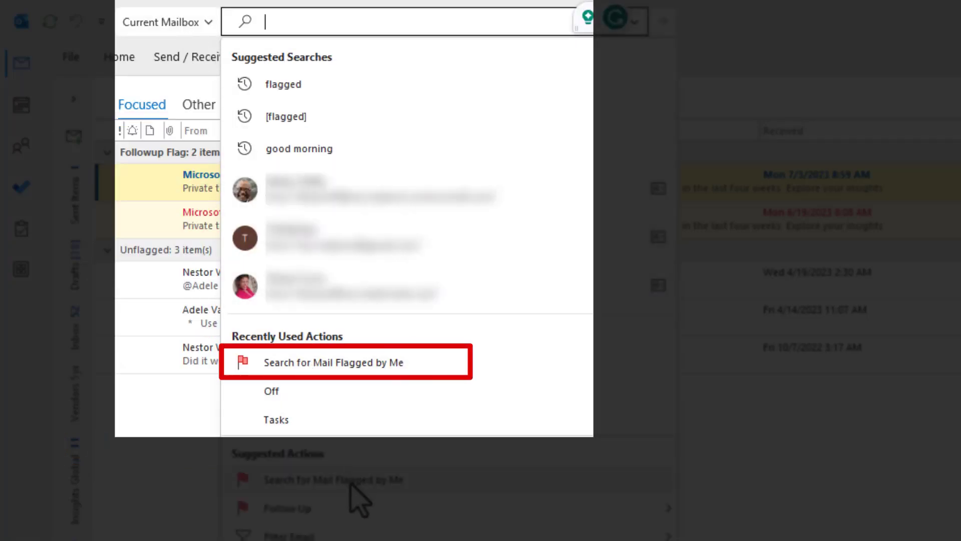
click(333, 362)
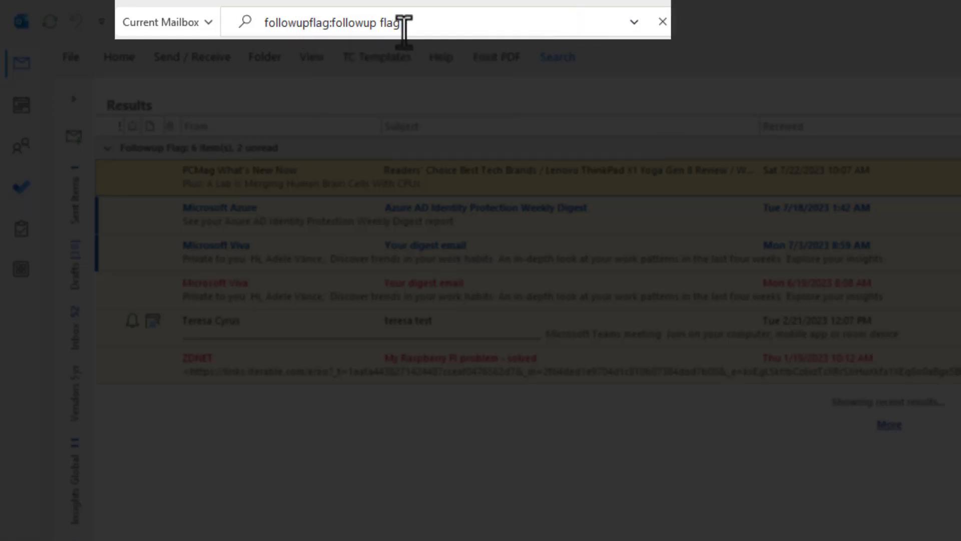
mouse_move(447, 29)
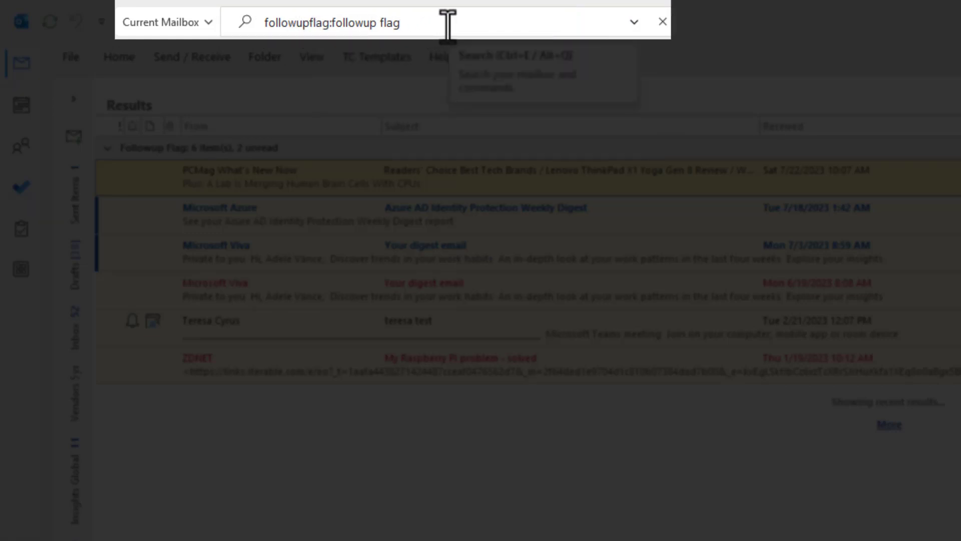
mouse_move(674, 65)
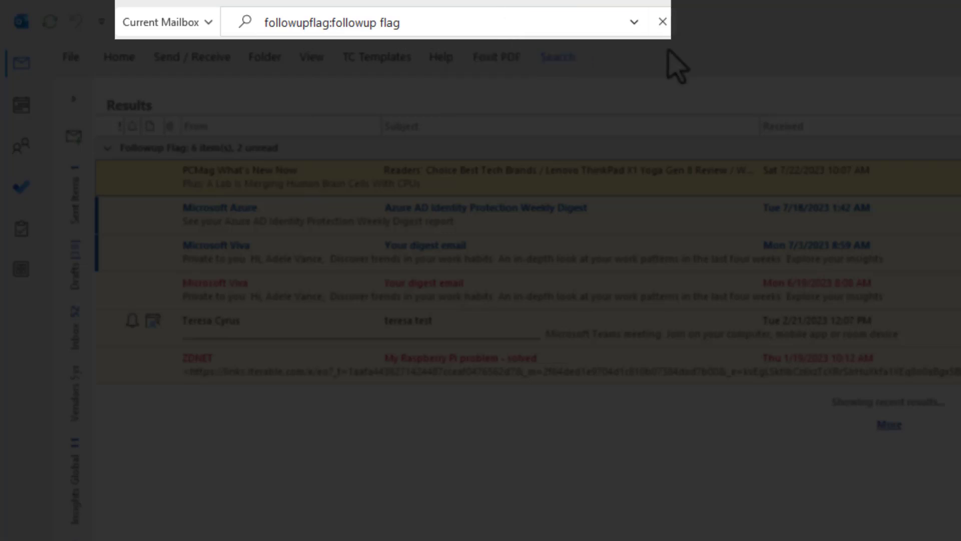
mouse_move(522, 18)
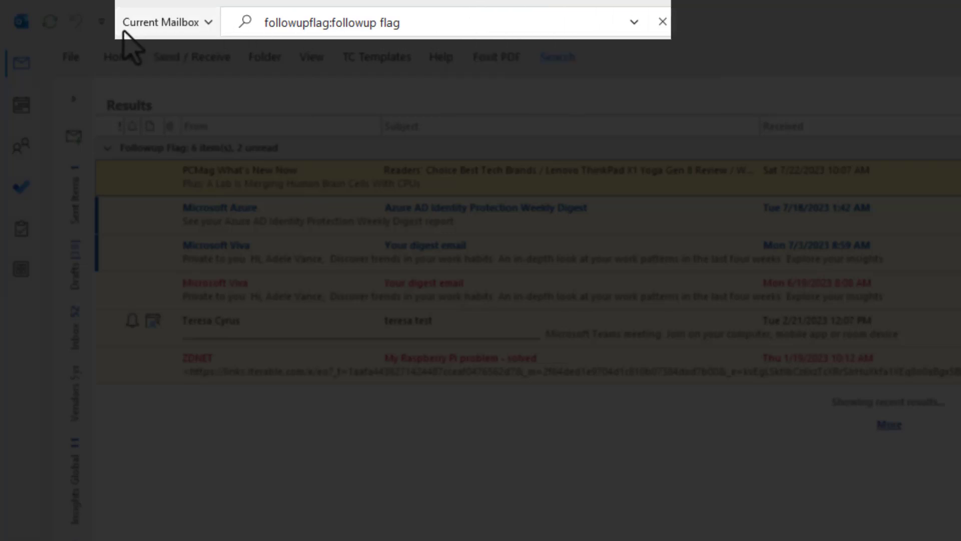
mouse_move(159, 43)
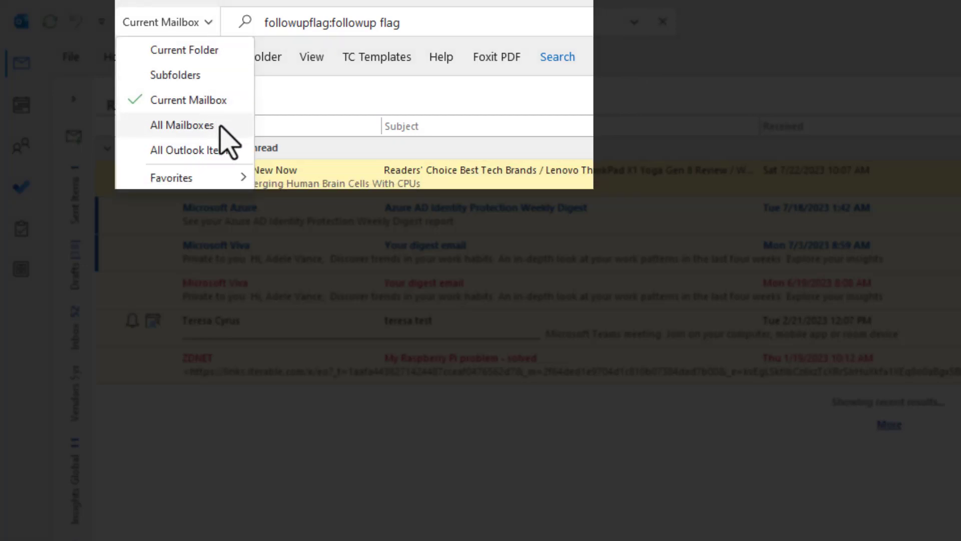
mouse_move(181, 125)
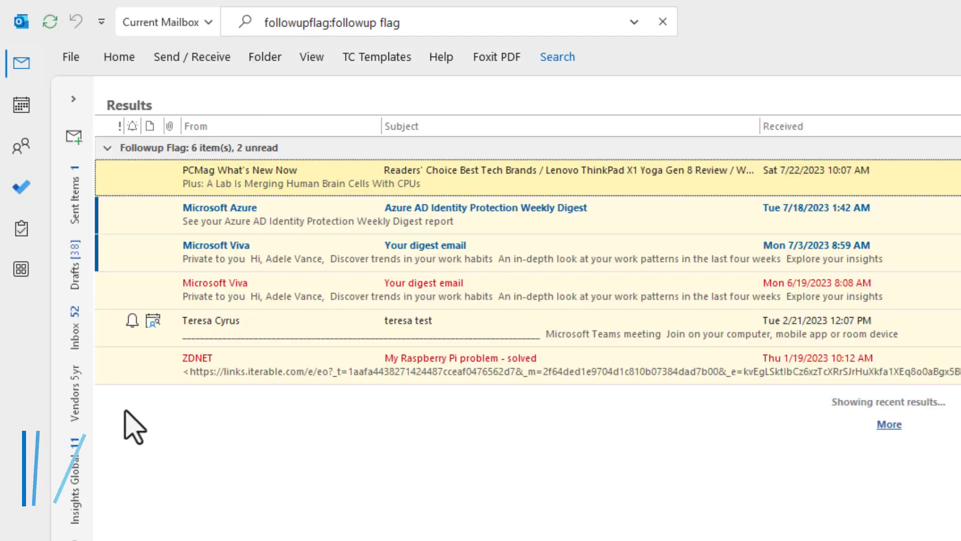
Open the Tasks area and expand the Folder Pane to show My Tasks
click(21, 229)
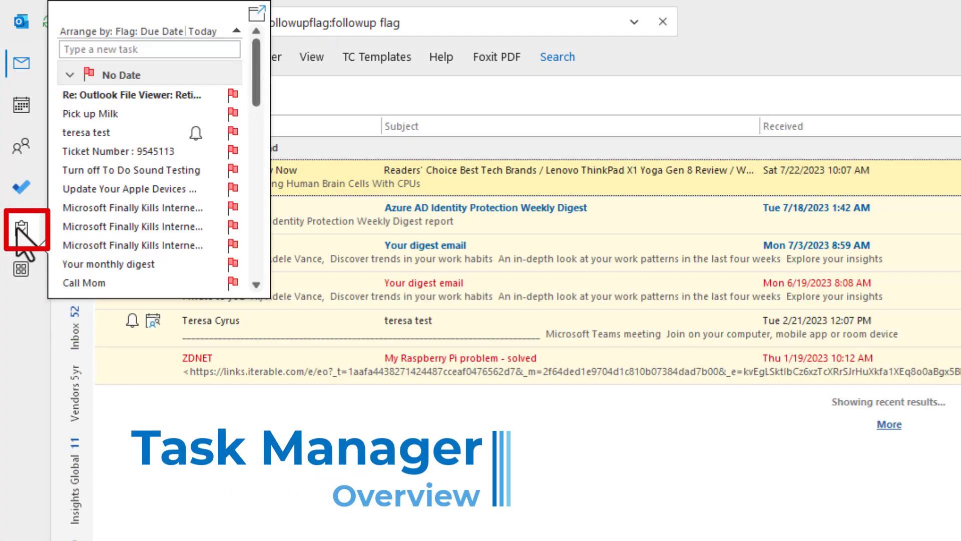
click(21, 230)
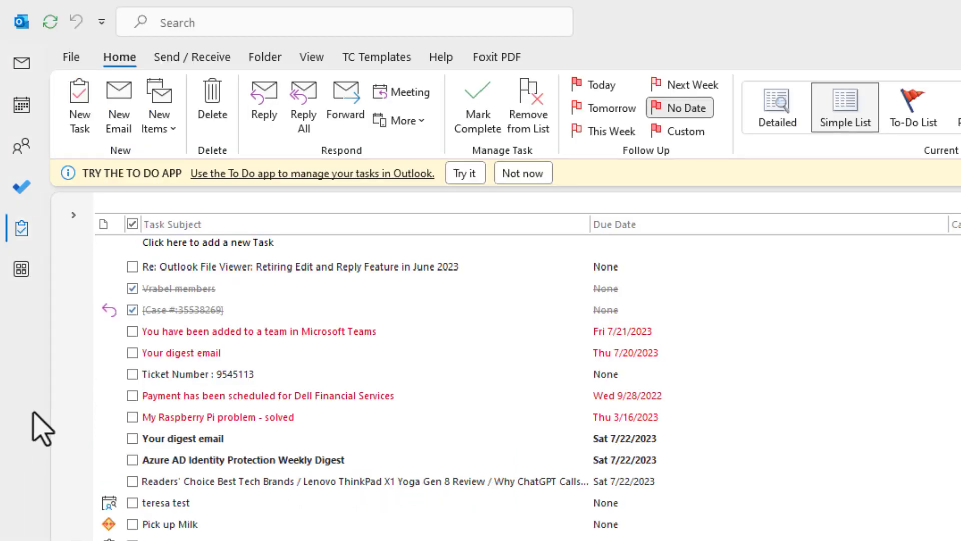
mouse_move(73, 215)
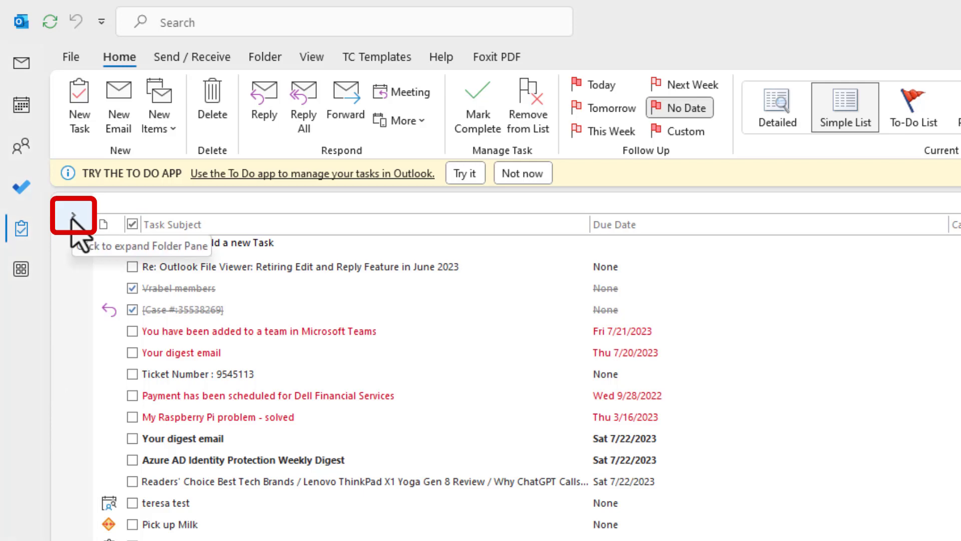
click(72, 217)
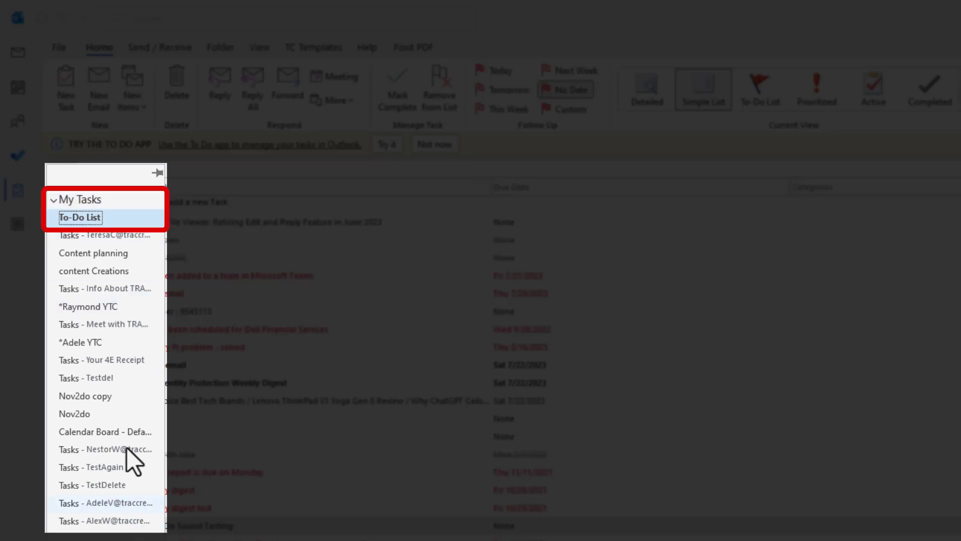
mouse_move(110, 220)
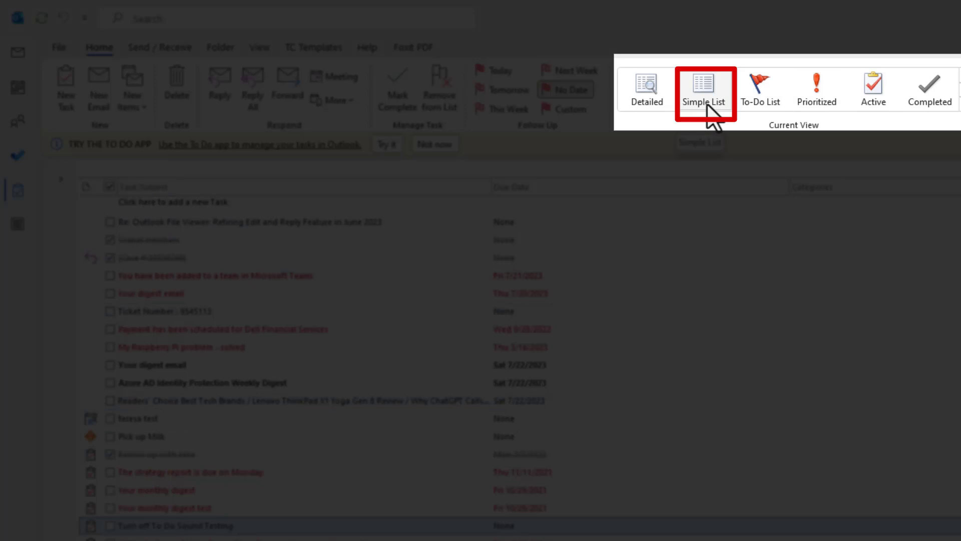
Switch the To-Do List to the Simple List view
click(705, 89)
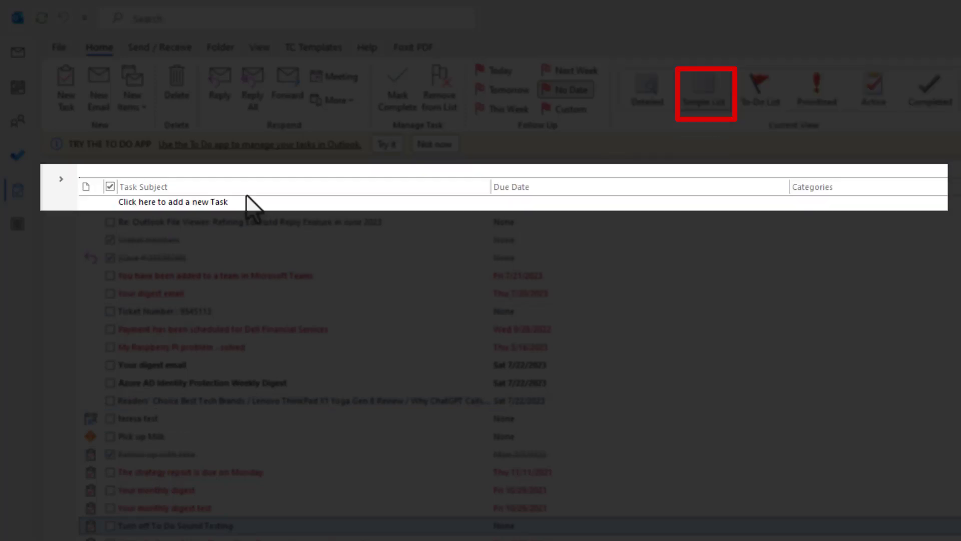
mouse_move(733, 212)
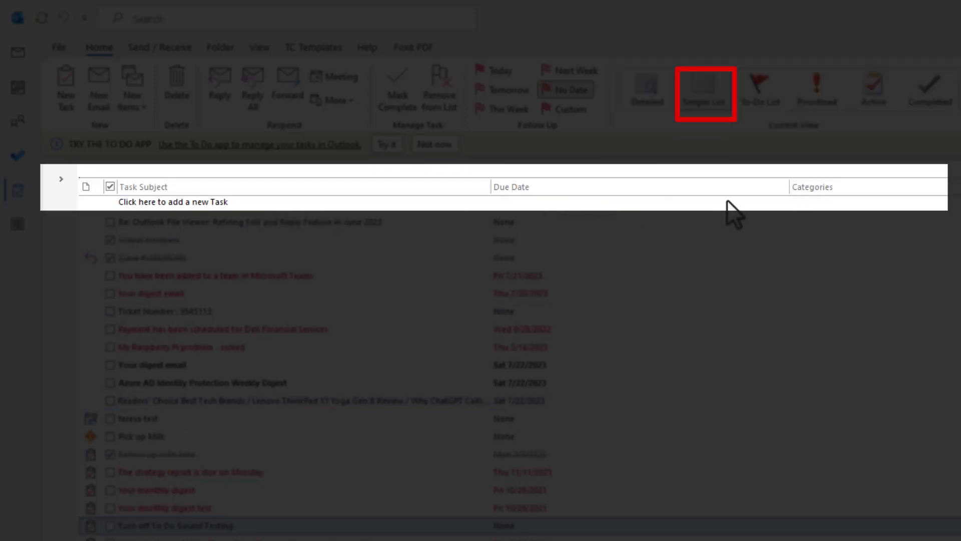
click(704, 89)
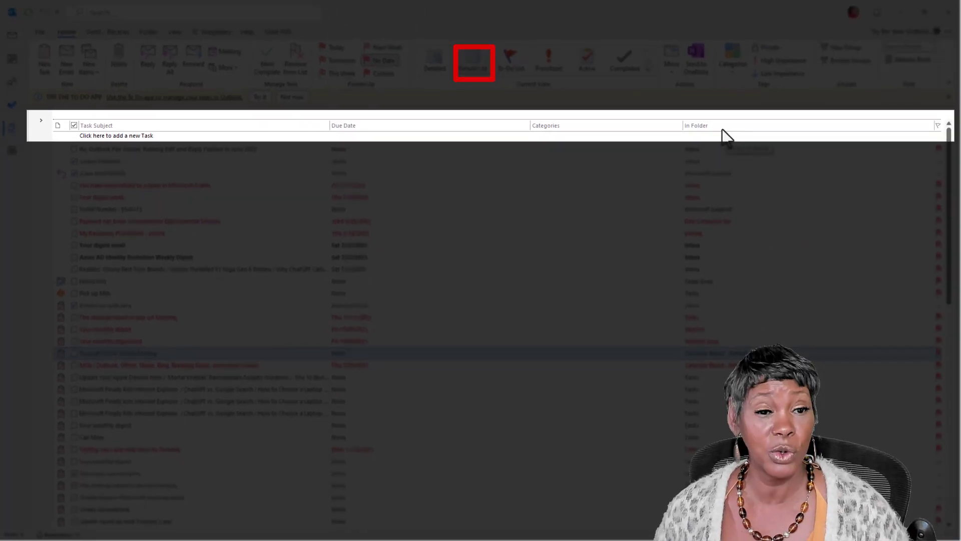
click(696, 125)
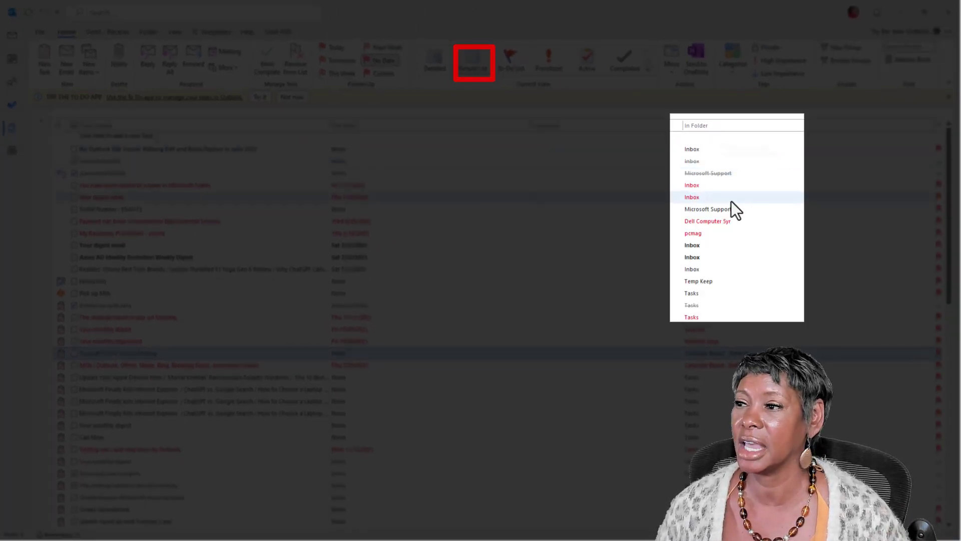
mouse_move(760, 205)
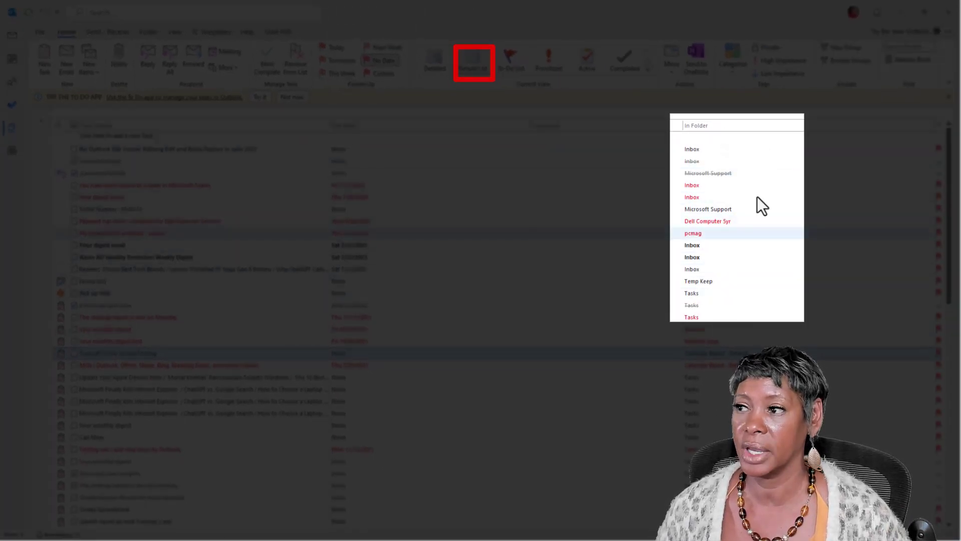
mouse_move(748, 138)
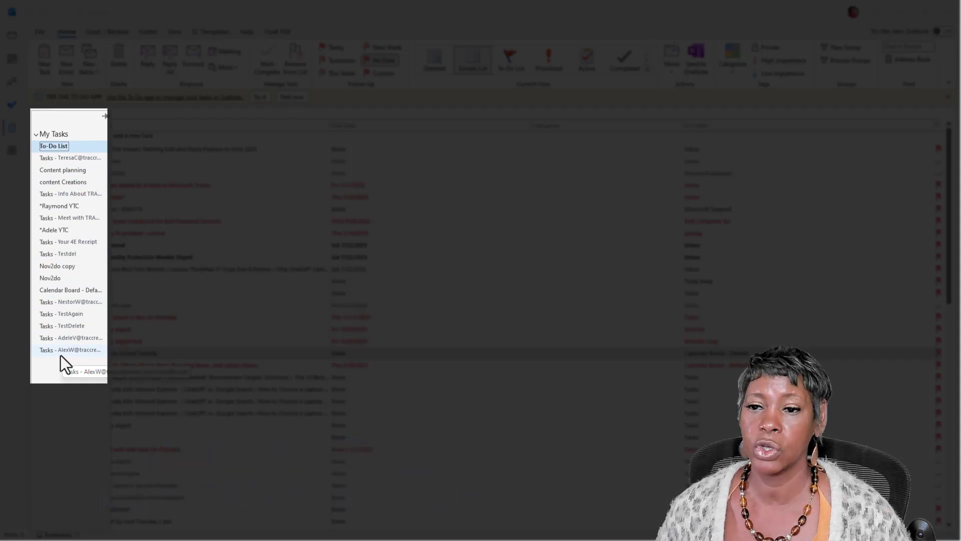
mouse_move(58, 337)
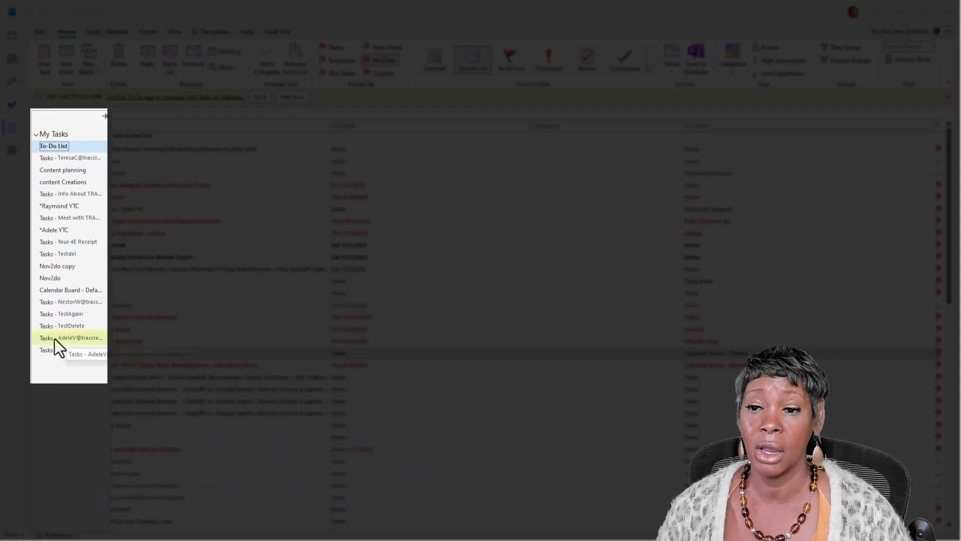
Browse the other My Tasks folders, including the one with only Task Test
click(71, 337)
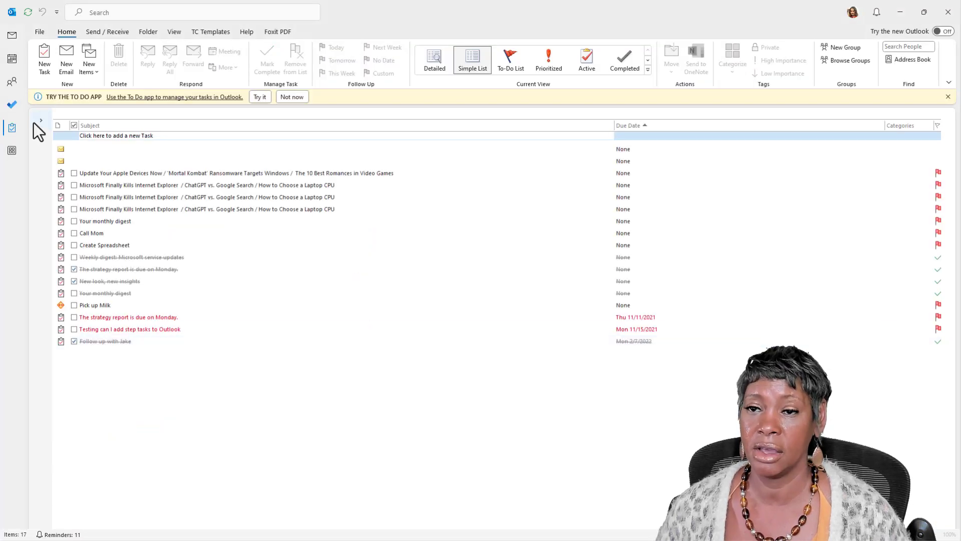
mouse_move(40, 121)
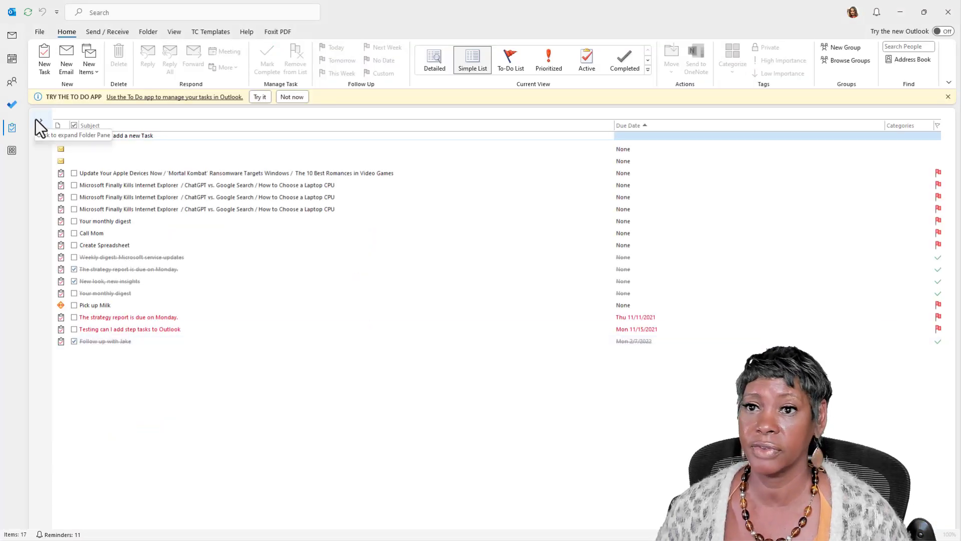
click(39, 126)
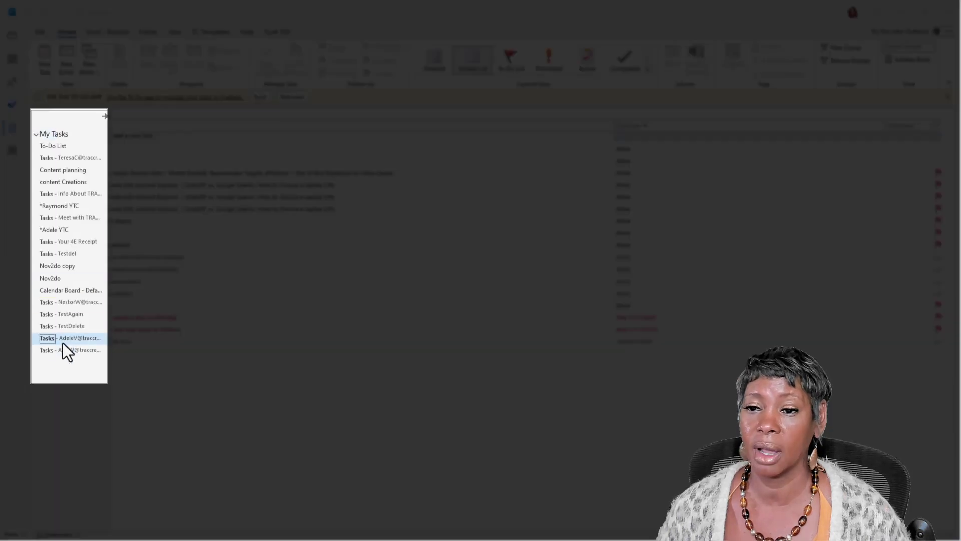
click(69, 337)
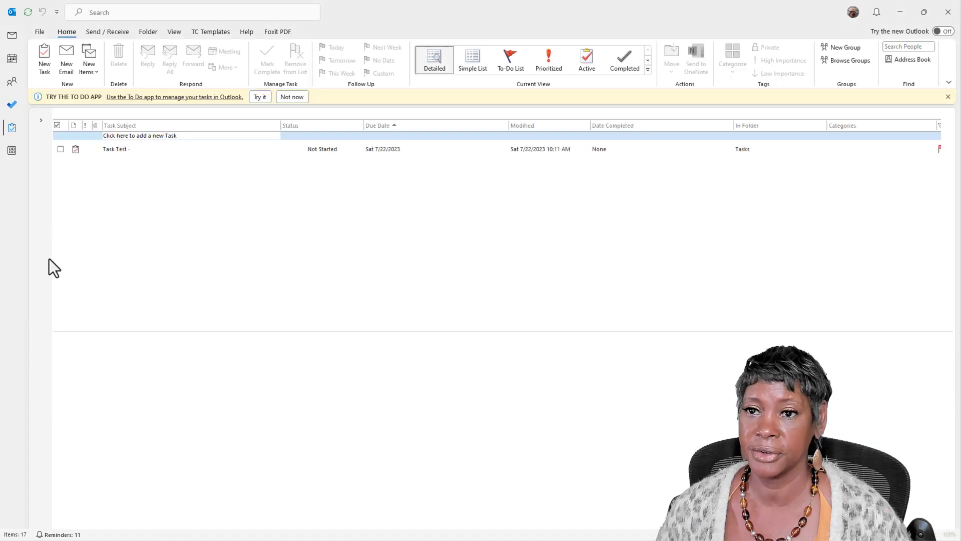
click(42, 120)
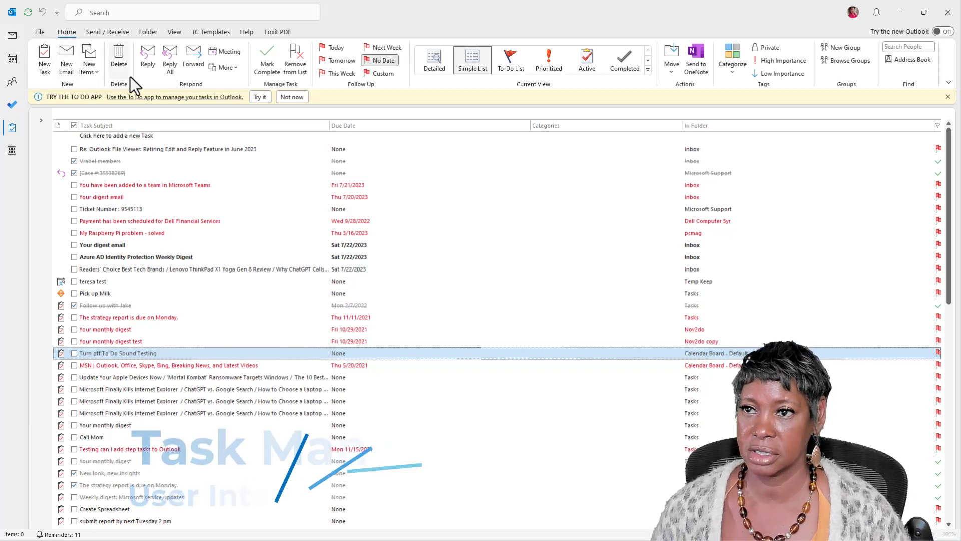
click(118, 55)
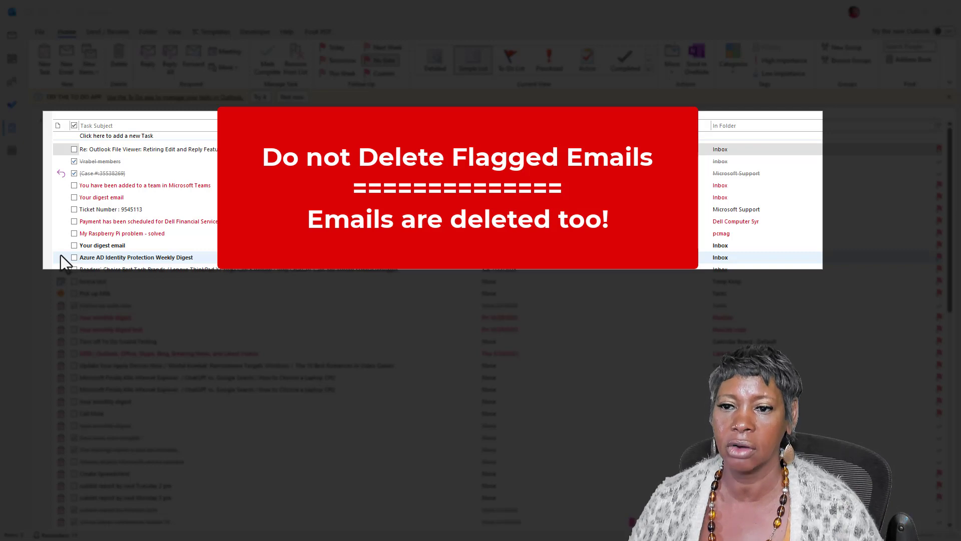
scroll(down, 3)
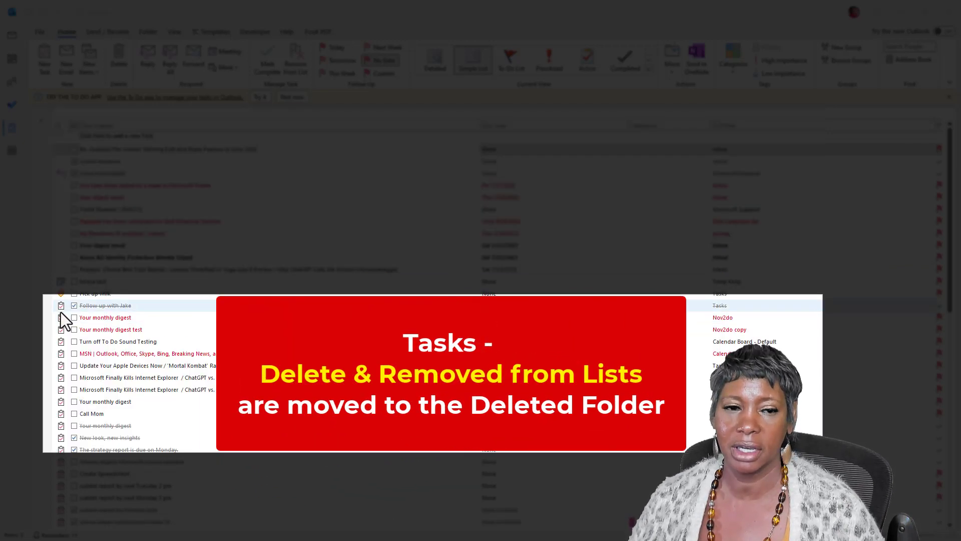
mouse_move(63, 325)
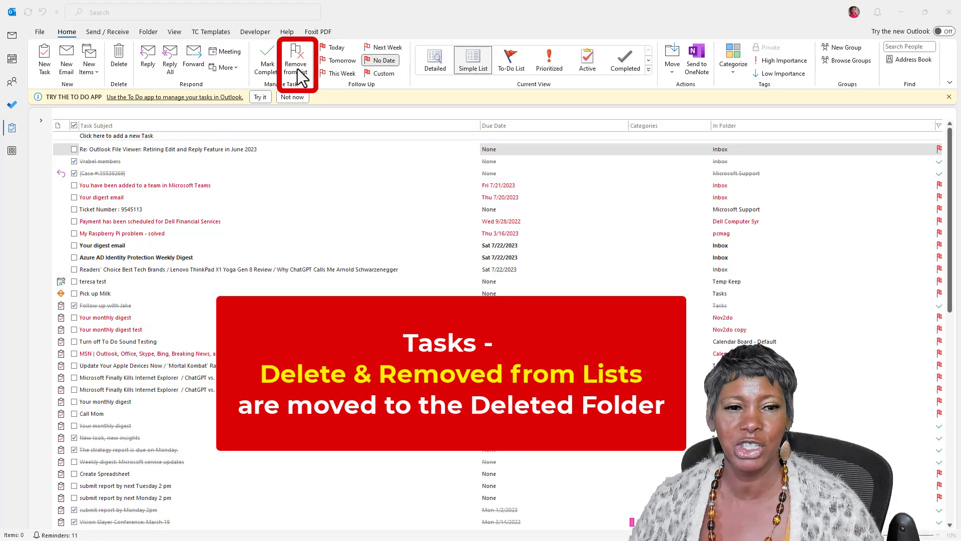
mouse_move(296, 58)
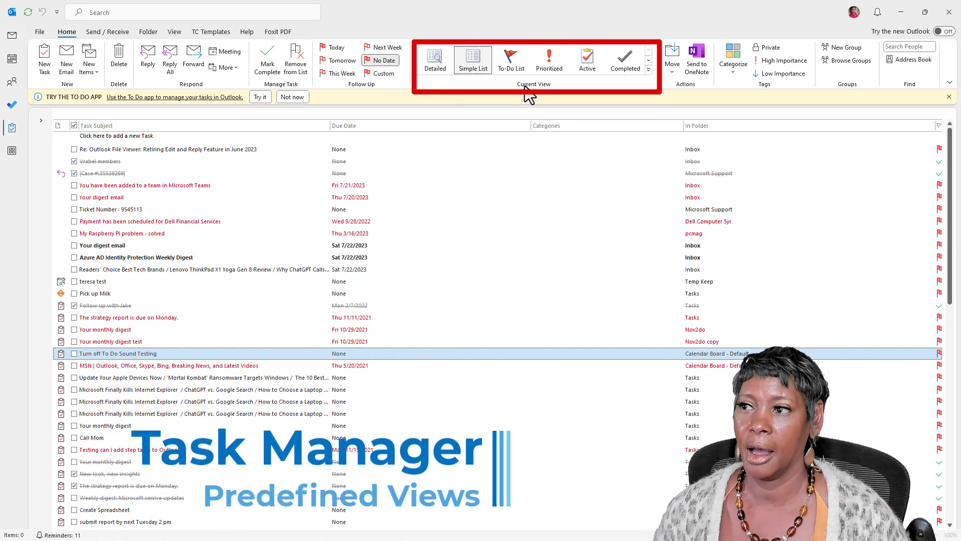
mouse_move(560, 92)
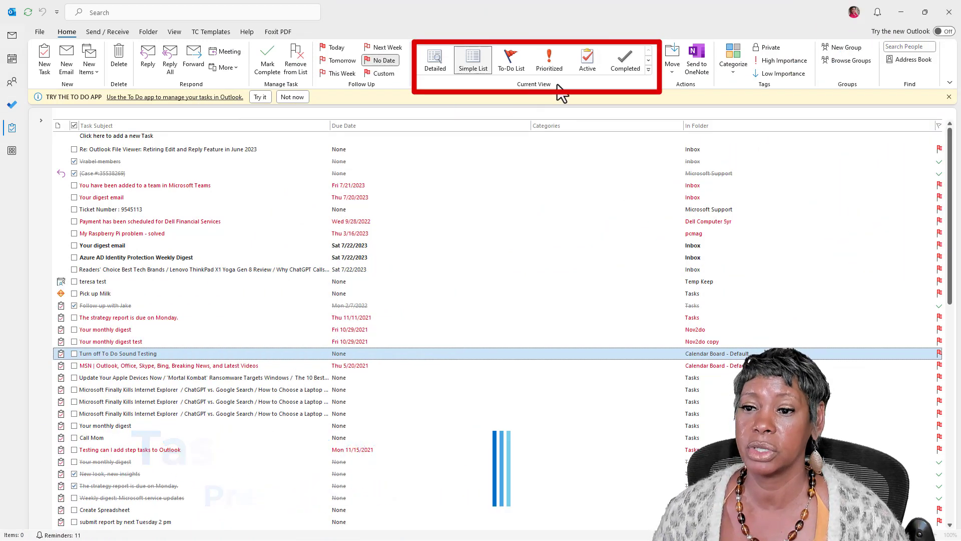
mouse_move(435, 59)
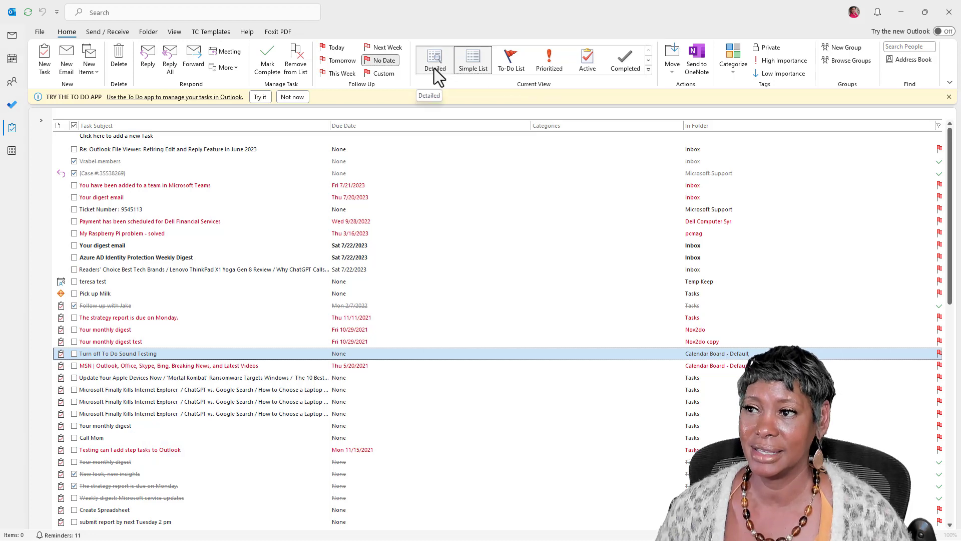
Apply the Detailed view and preview the Outlook File Viewer flagged message
click(434, 59)
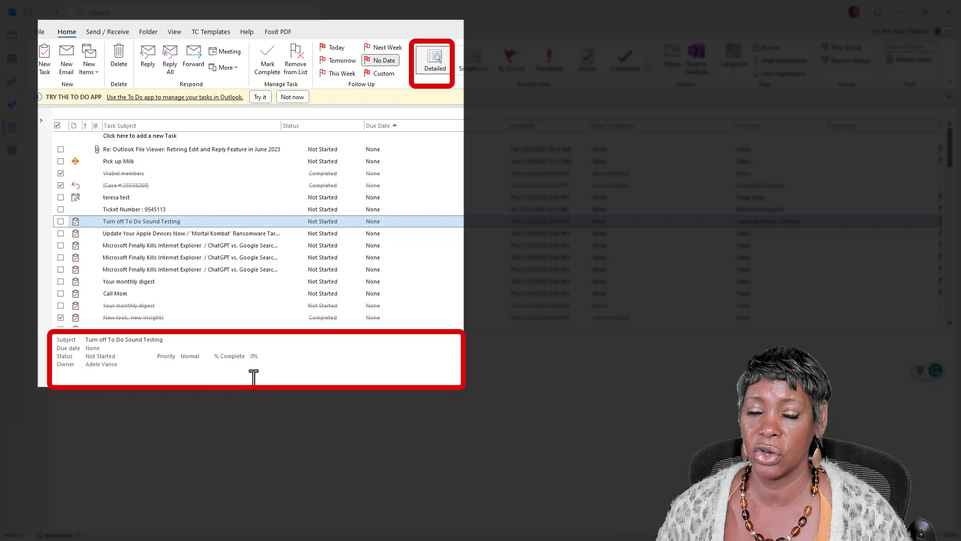
mouse_move(151, 245)
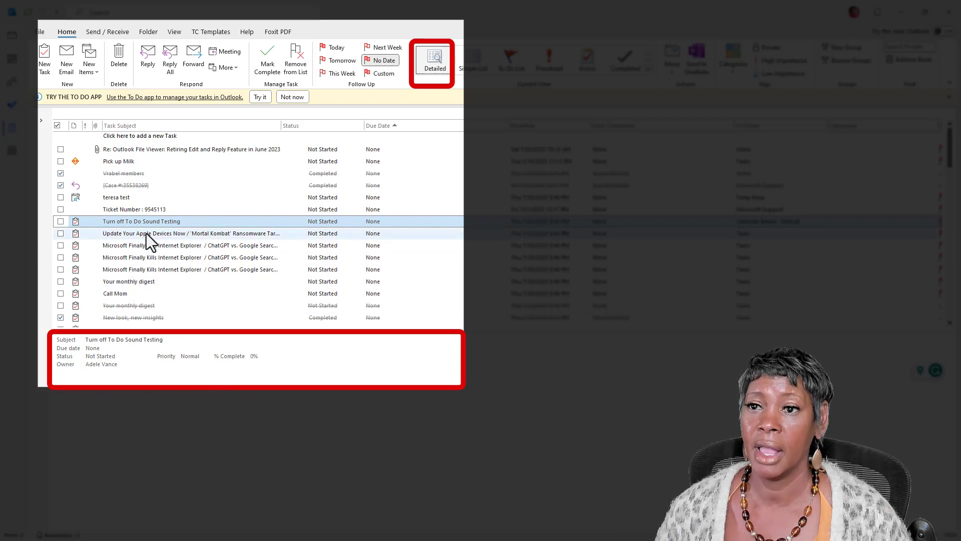
click(192, 149)
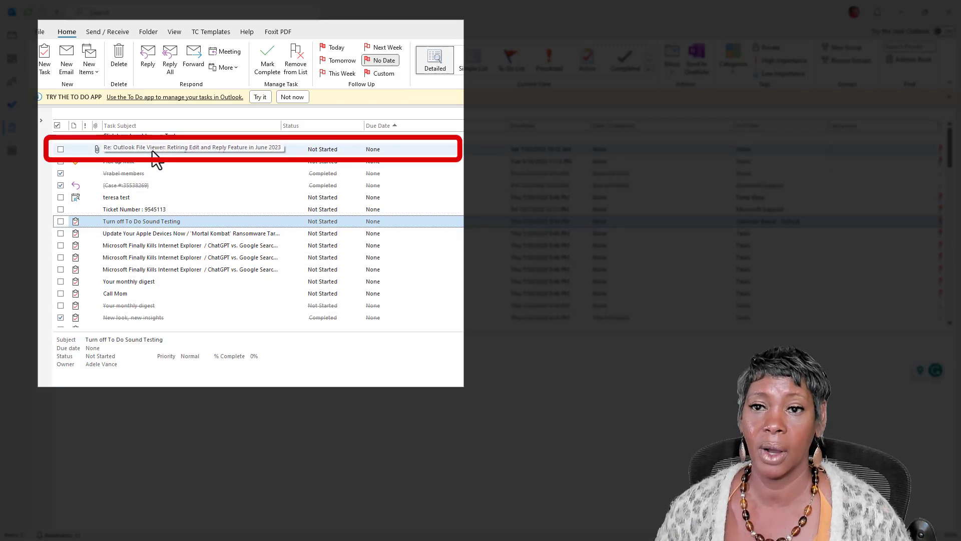
click(192, 150)
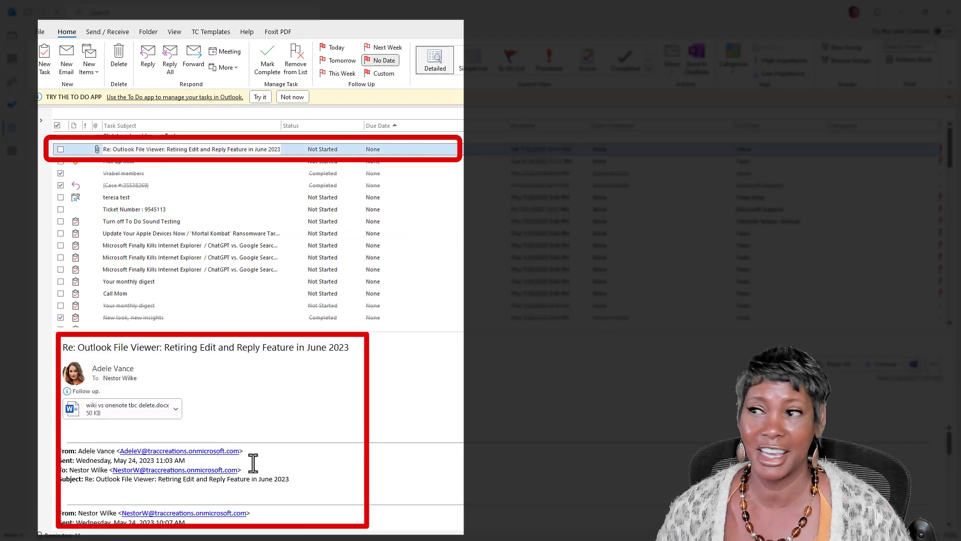
Try the Prioritized, Active and Completed views, then settle on Overdue
click(587, 60)
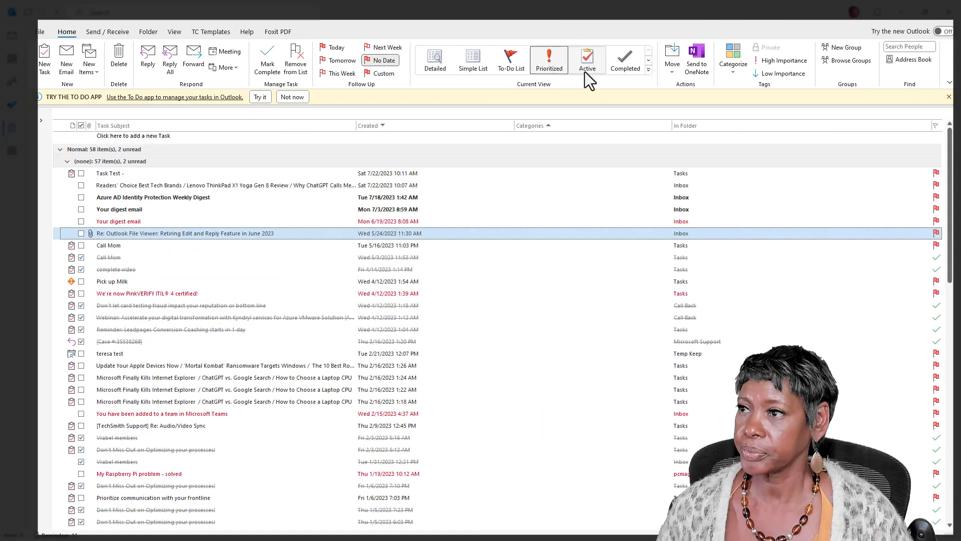
click(587, 59)
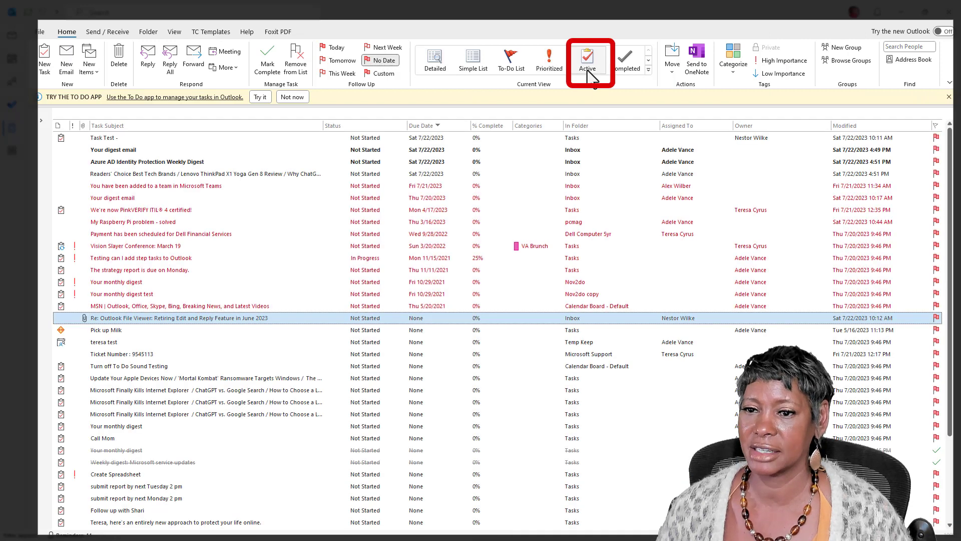
click(624, 55)
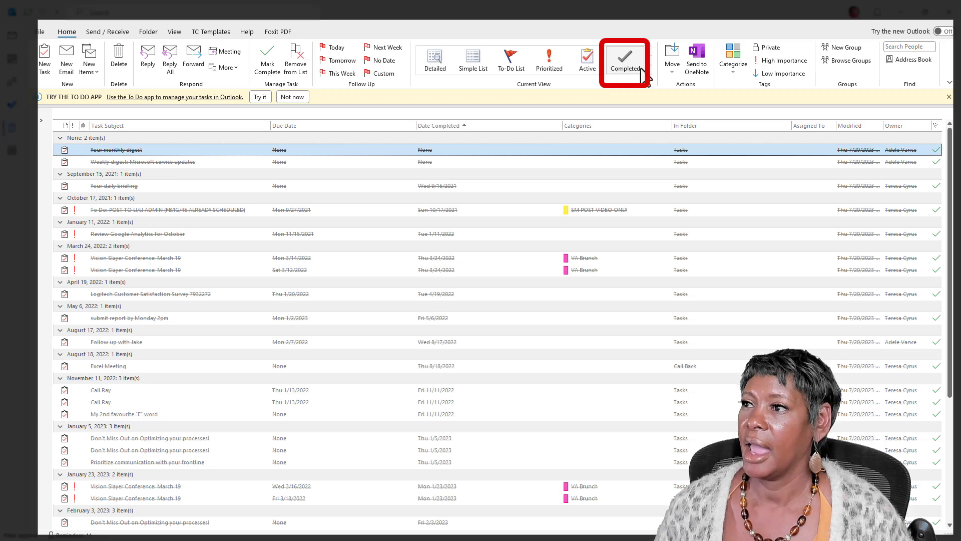
click(625, 60)
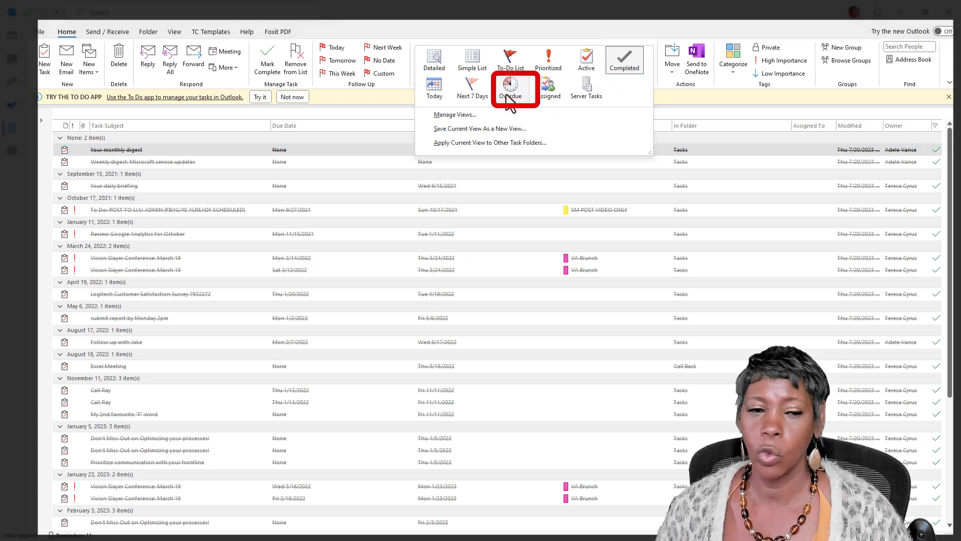
click(511, 85)
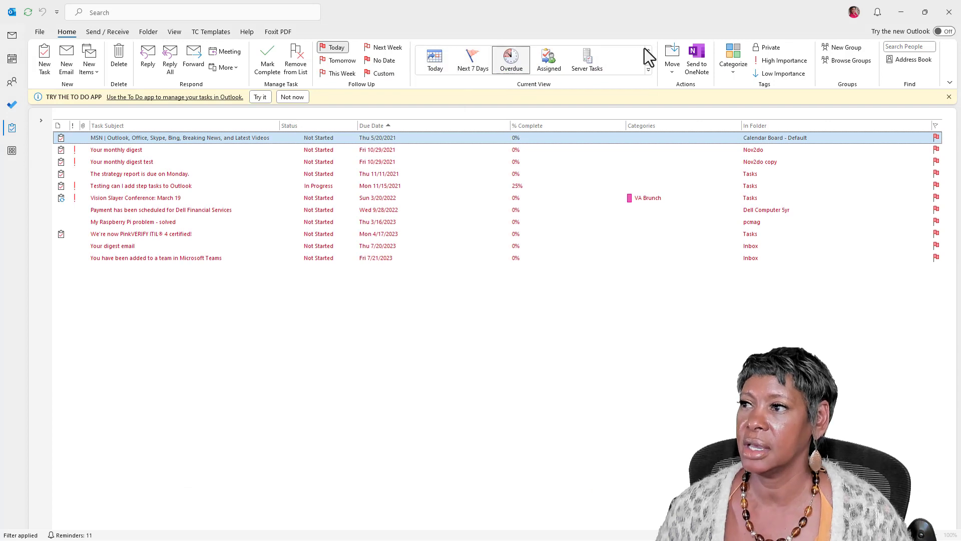
Switch the tasks back to the Simple List view
click(648, 68)
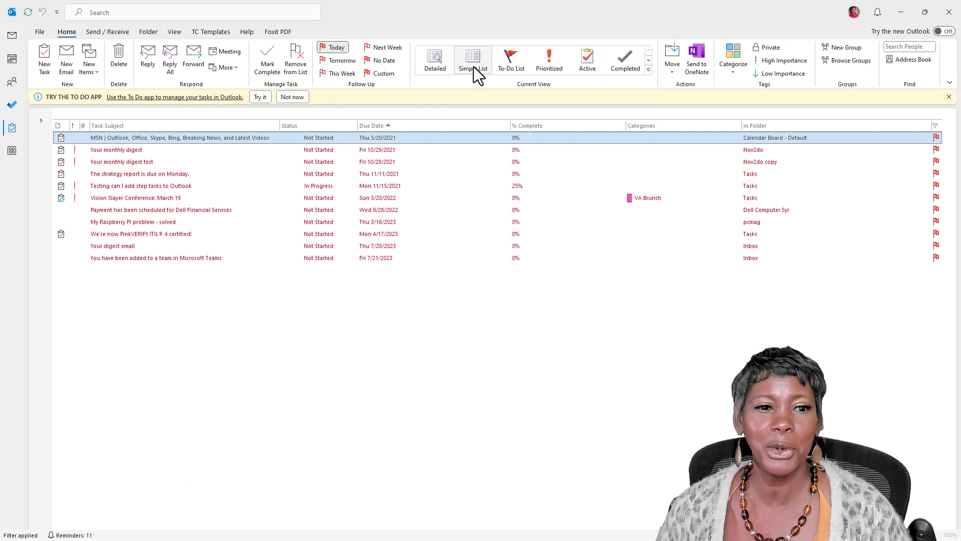
click(473, 60)
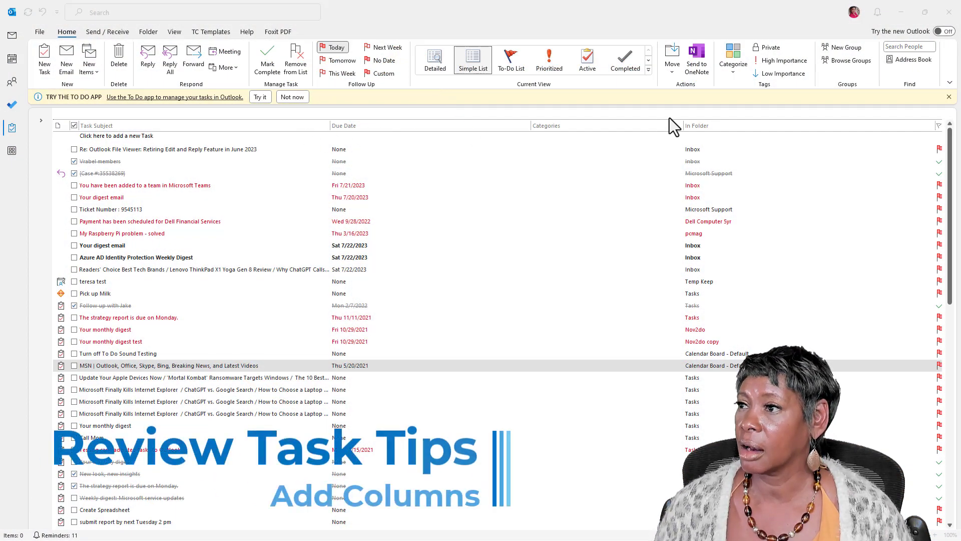
mouse_move(729, 132)
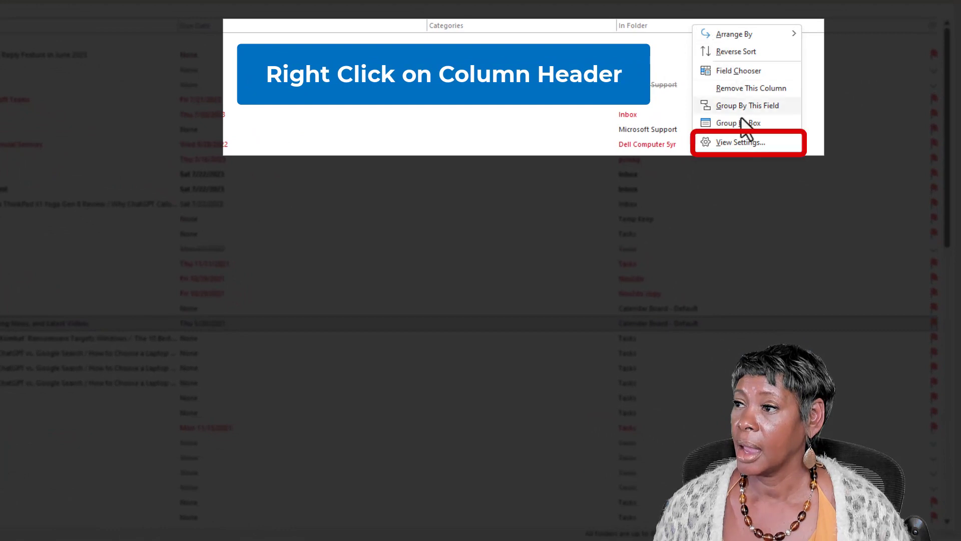
mouse_move(745, 162)
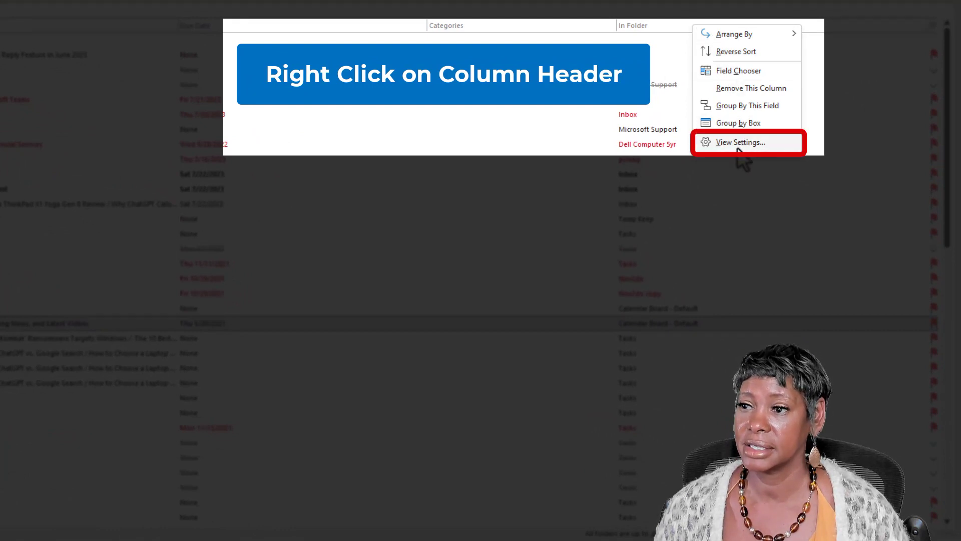
Add the Assigned To and Modified columns to the Simple List view
click(742, 142)
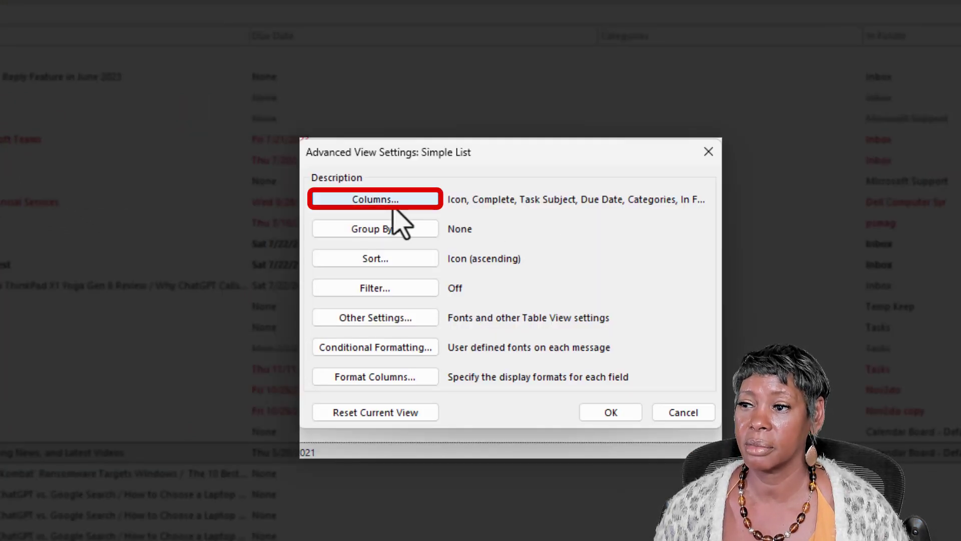
click(375, 198)
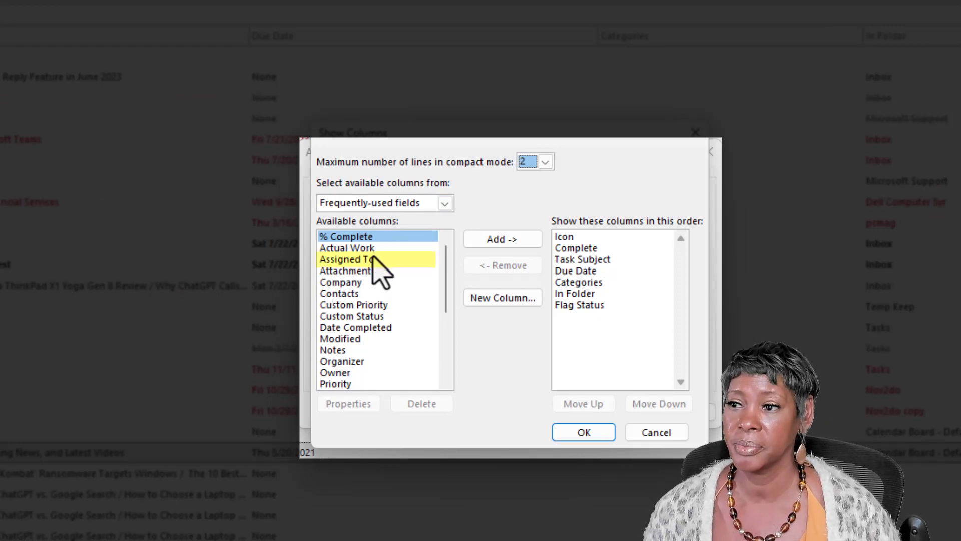
click(502, 239)
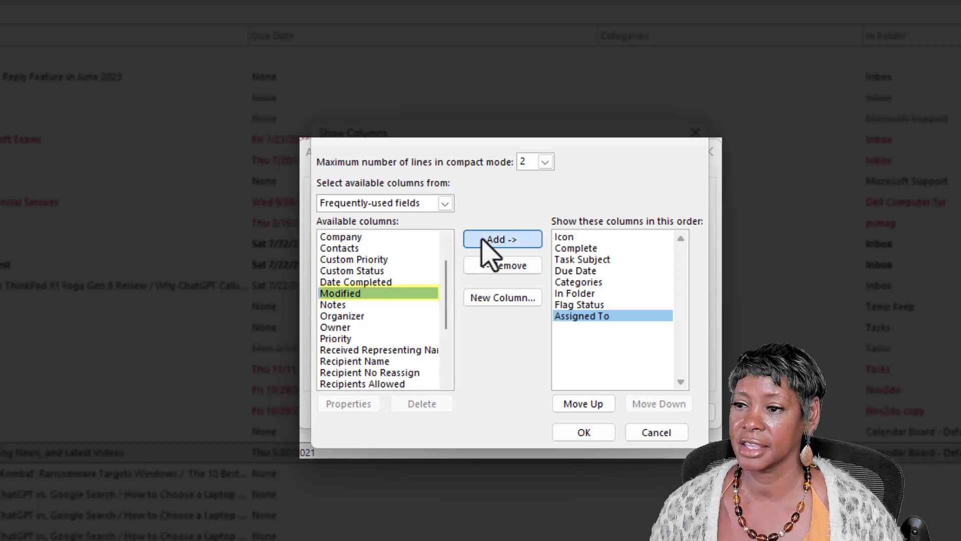
click(502, 239)
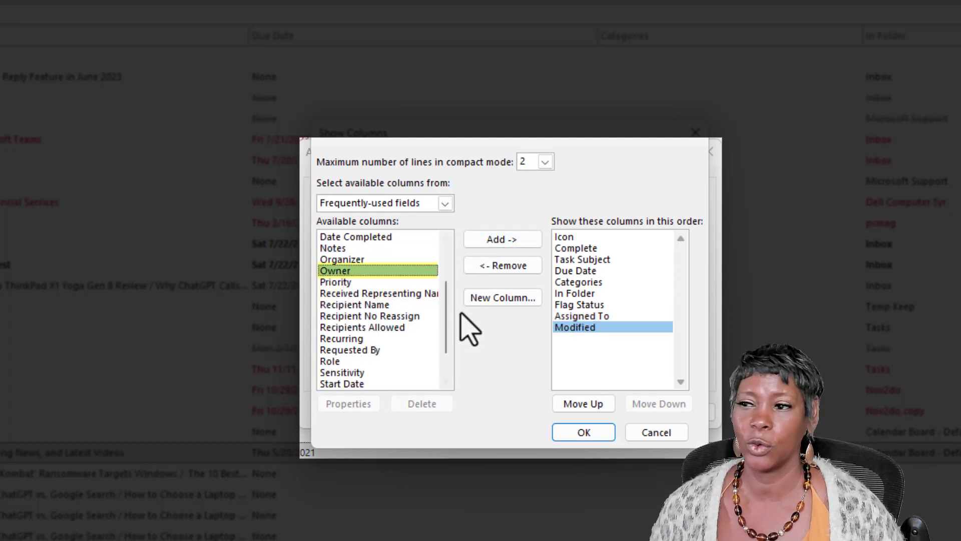
click(582, 432)
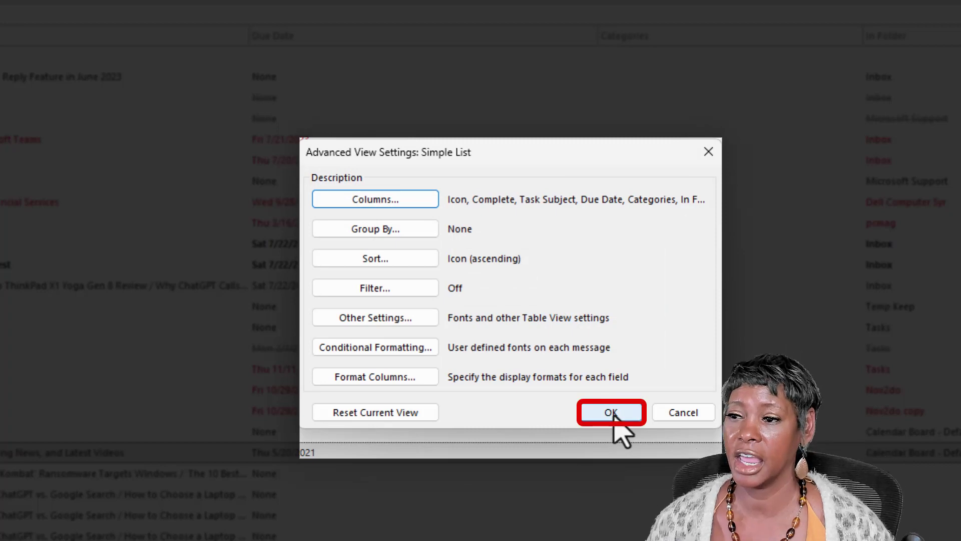
click(610, 412)
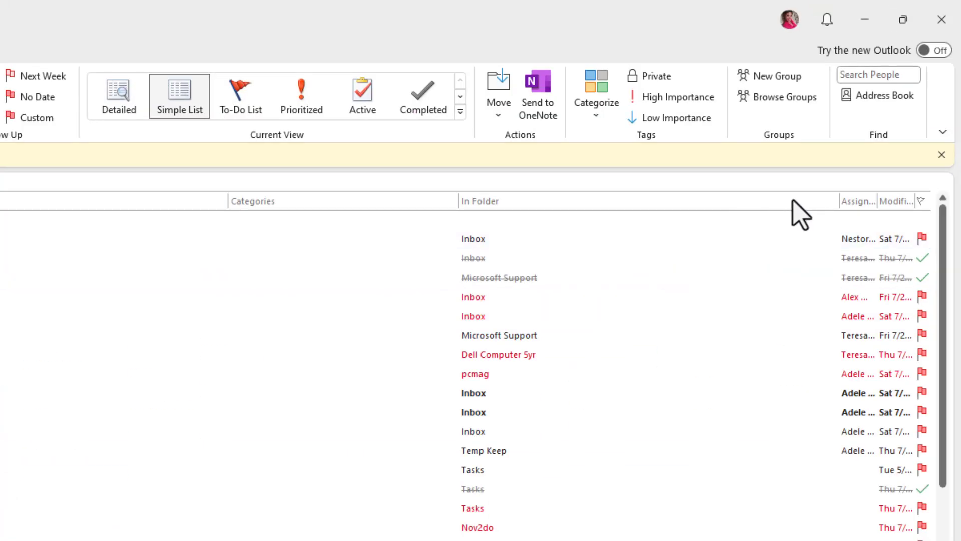
mouse_move(842, 200)
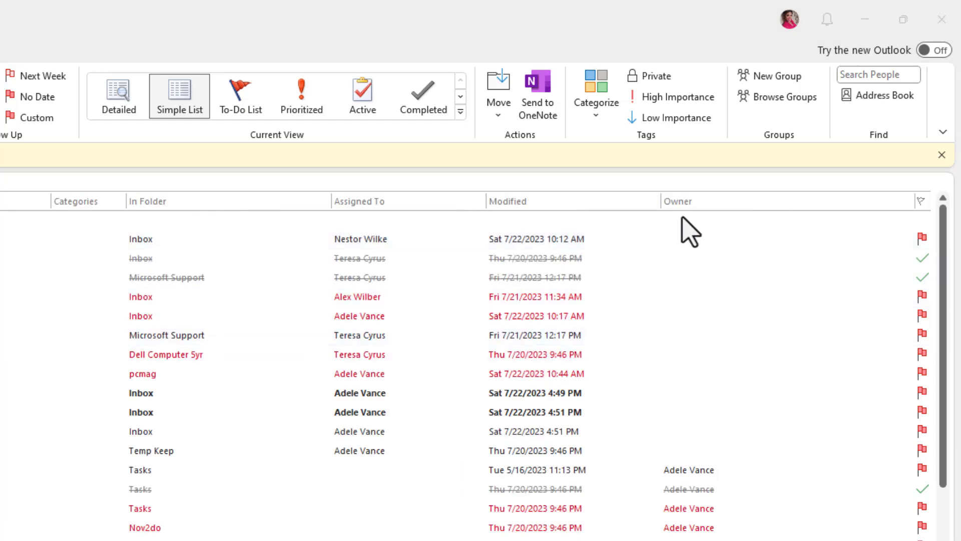
mouse_move(511, 221)
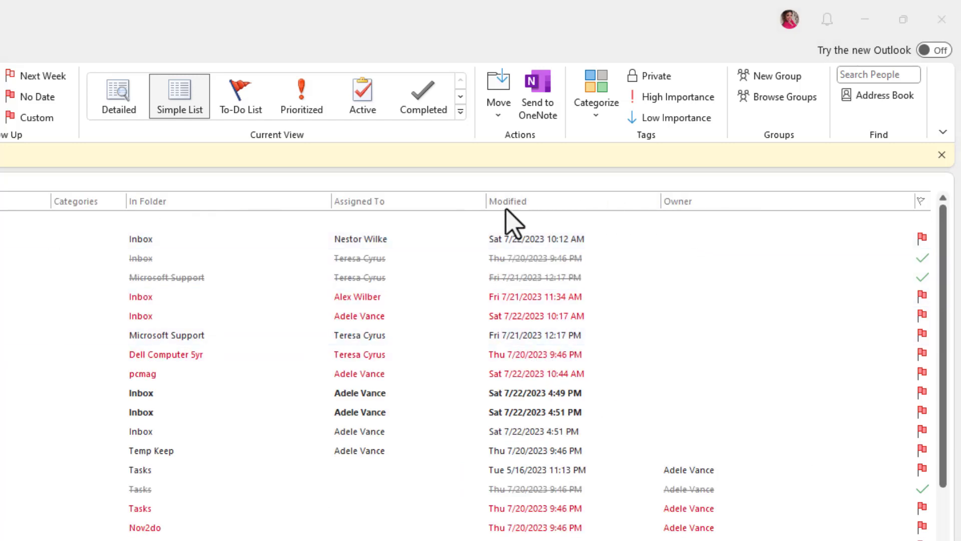
mouse_move(715, 215)
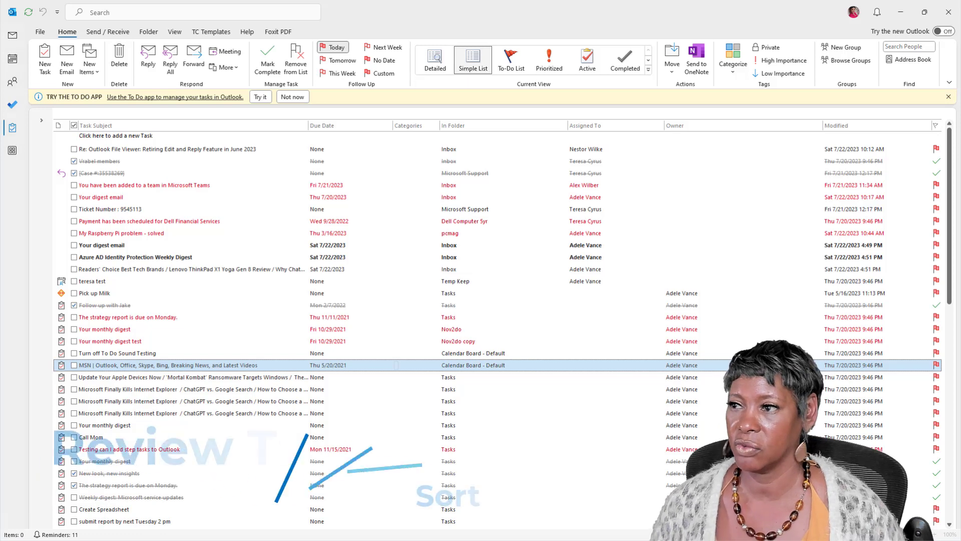
mouse_move(614, 132)
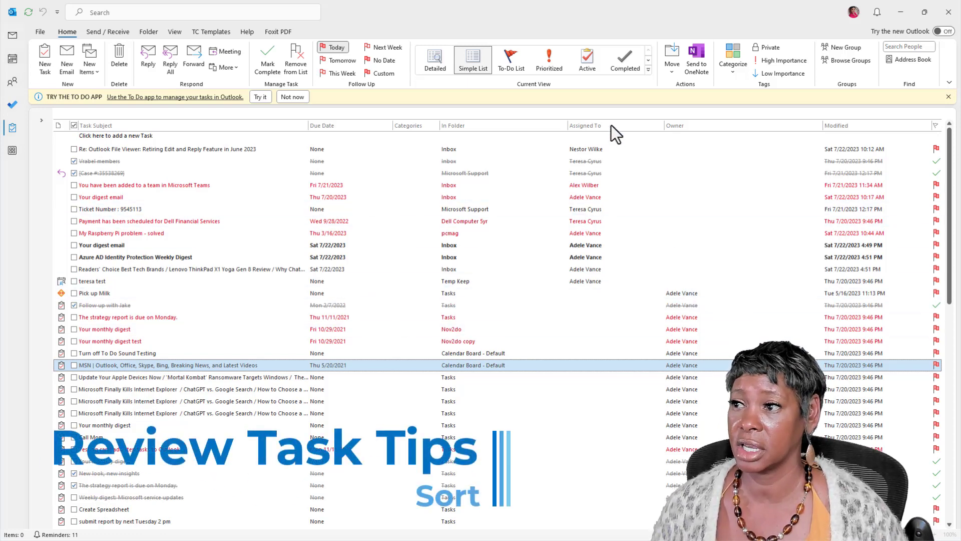
Sort tasks by the Owner column, ascending
double_click(585, 126)
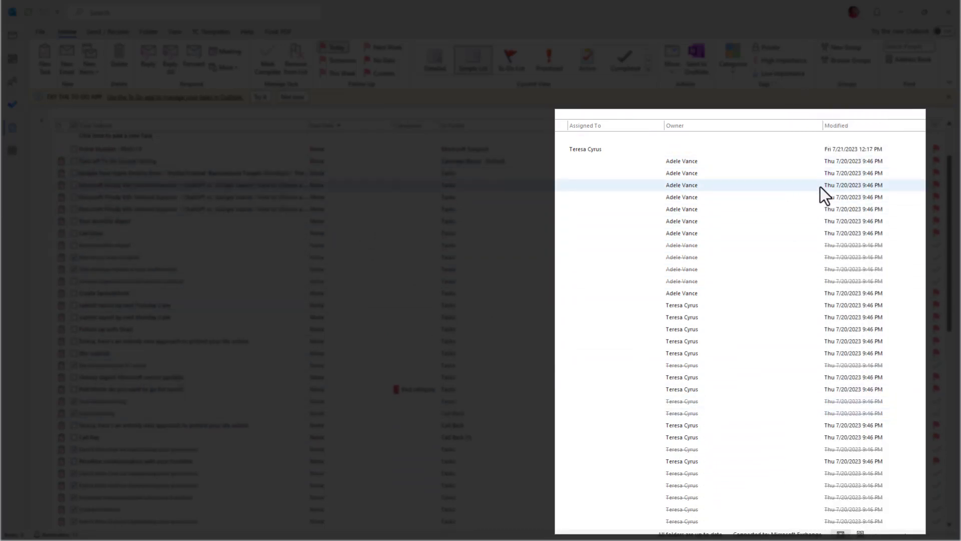
mouse_move(319, 116)
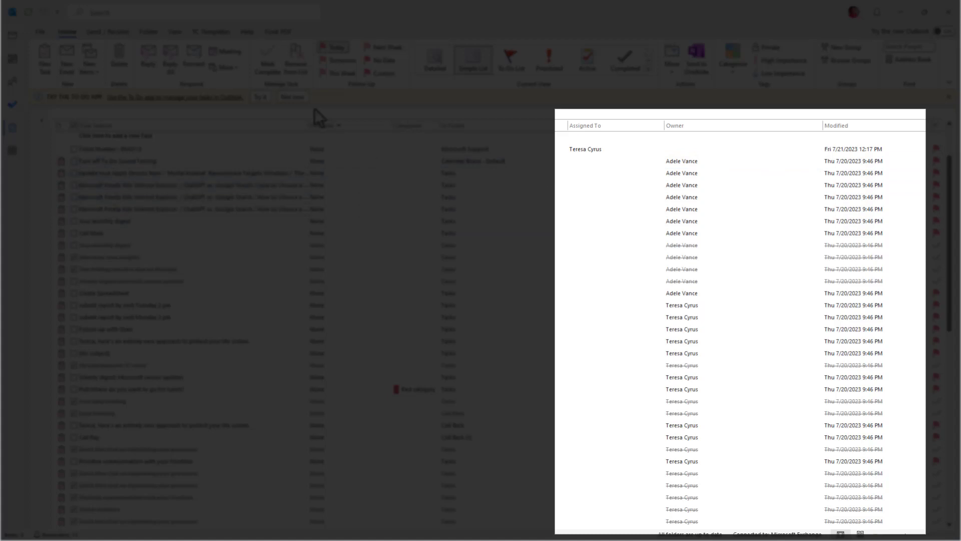
mouse_move(359, 150)
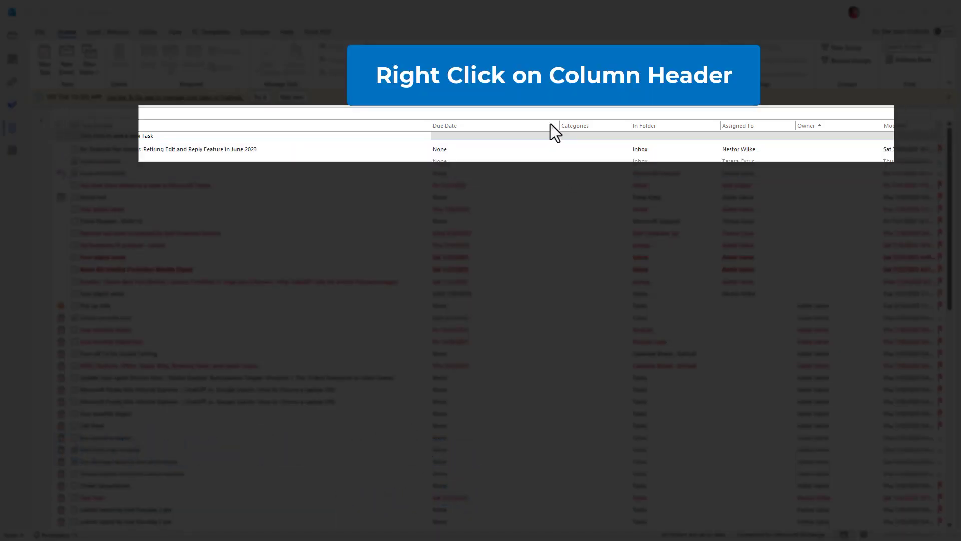
Turn on the Group By Box above the task list columns
right_click(555, 128)
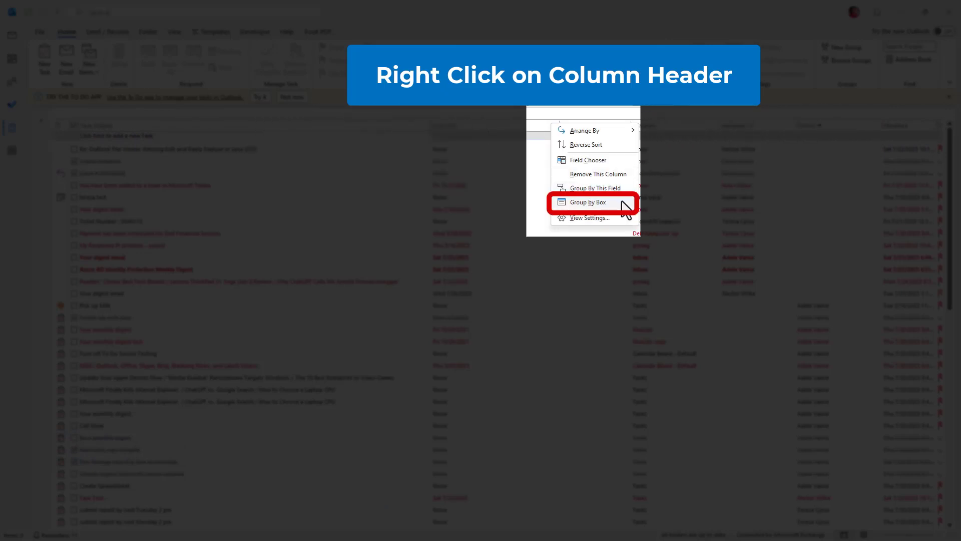
click(590, 202)
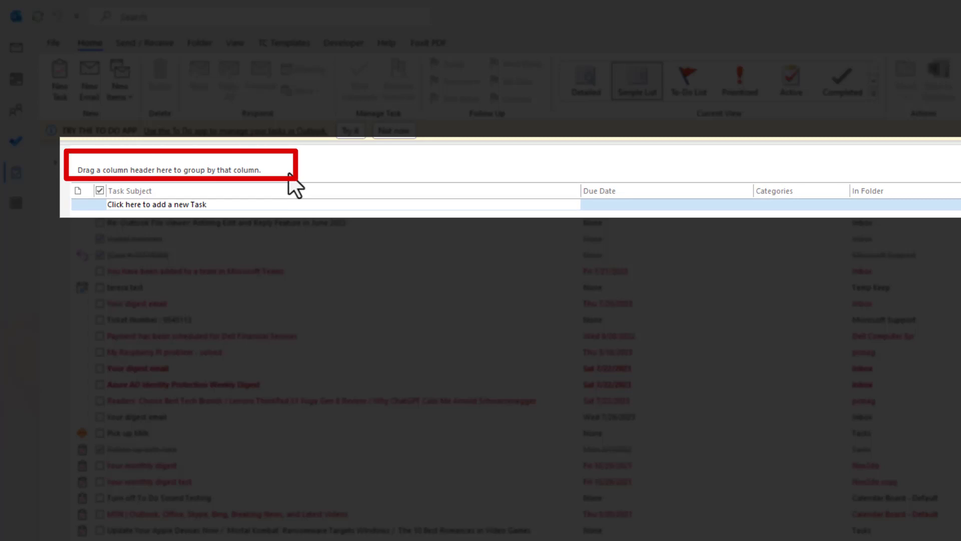
mouse_move(303, 188)
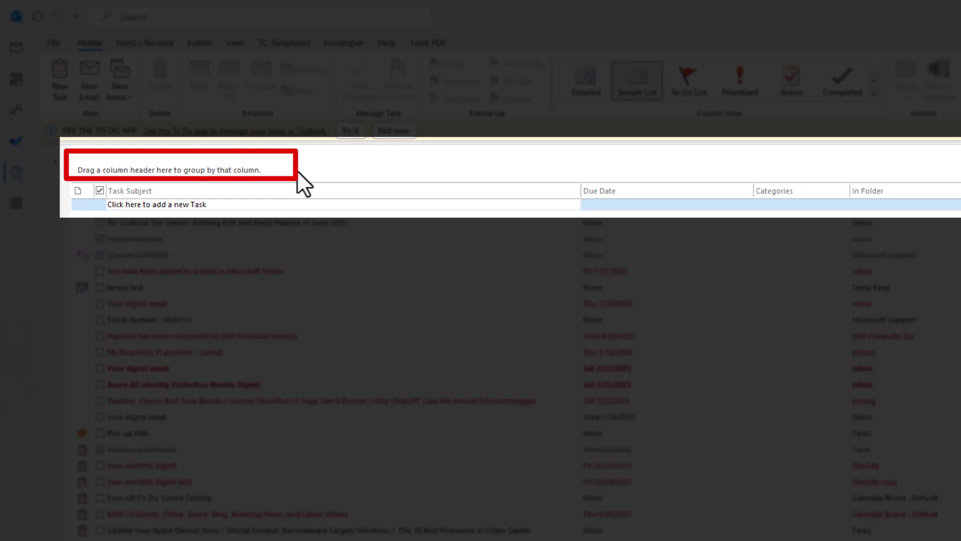
mouse_move(727, 196)
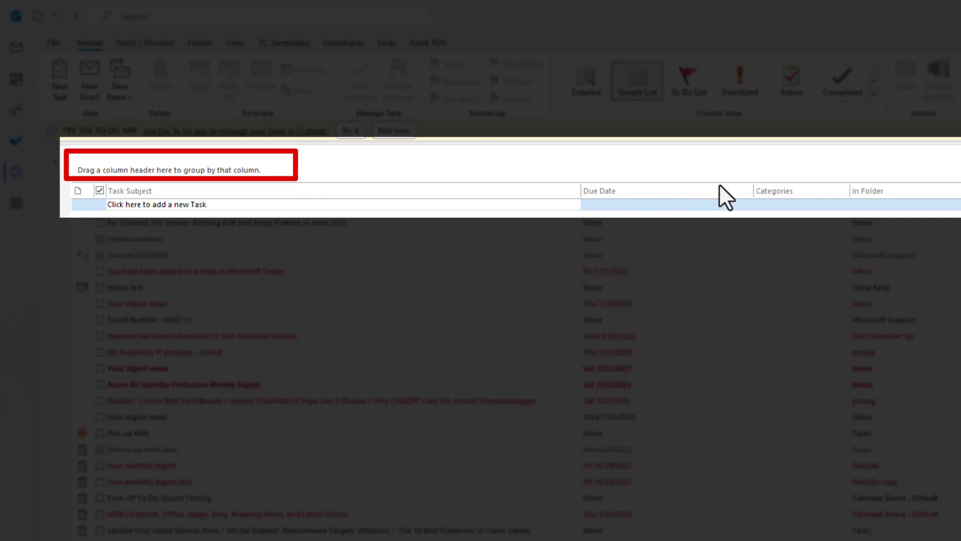
mouse_move(812, 202)
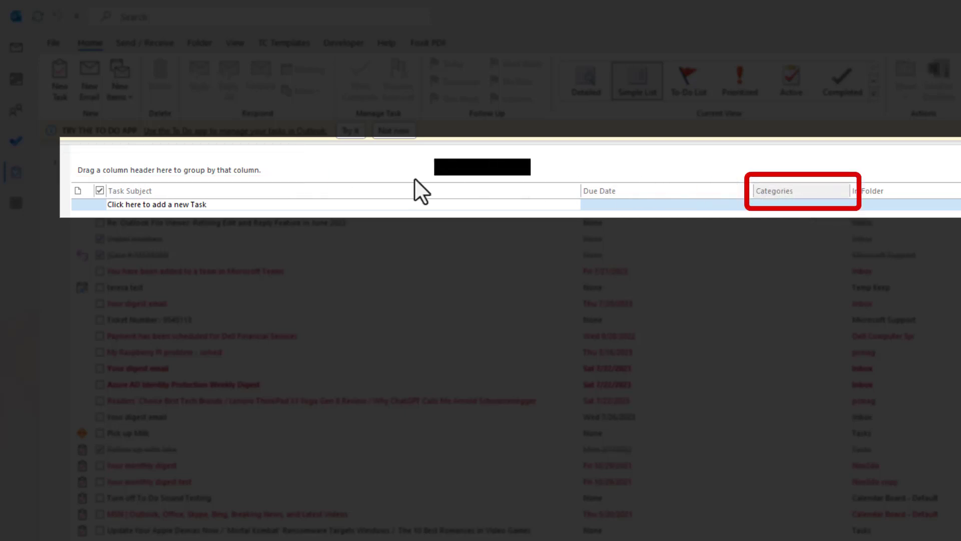
mouse_move(129, 184)
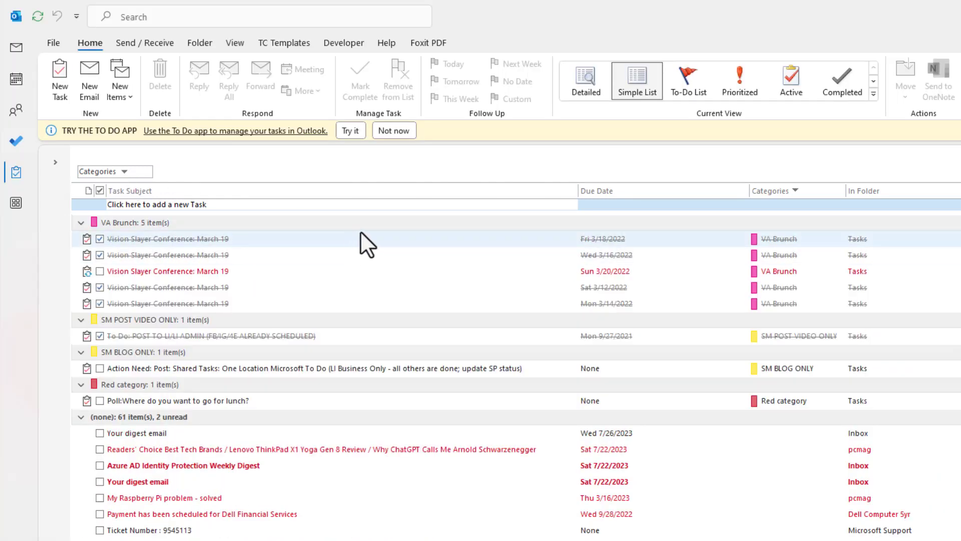
mouse_move(831, 165)
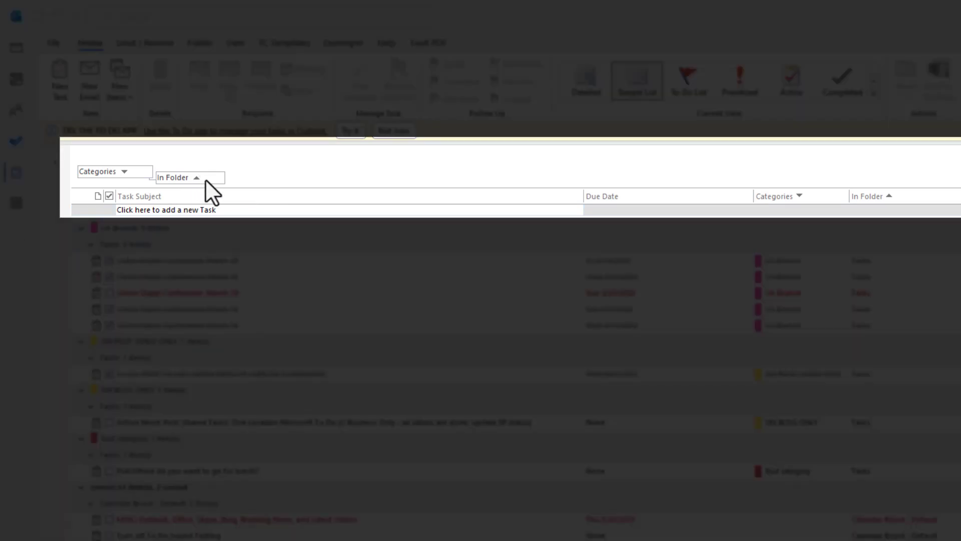
Stop grouping tasks by In Folder and Categories in the group box
right_click(191, 178)
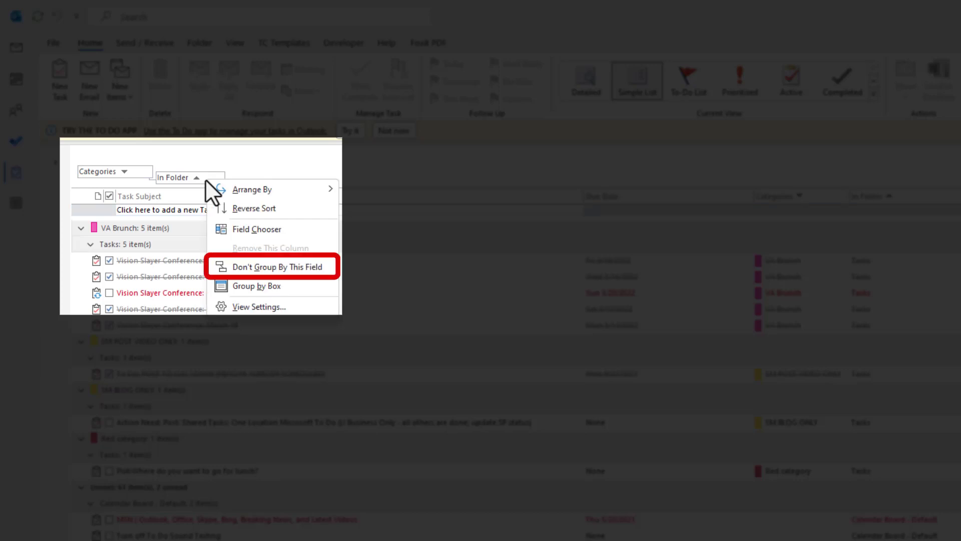
mouse_move(334, 284)
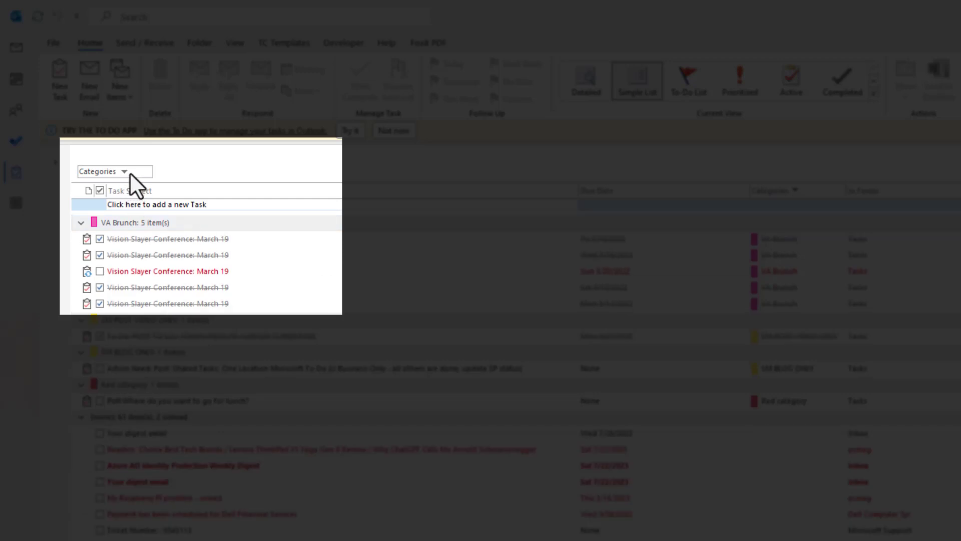
right_click(128, 181)
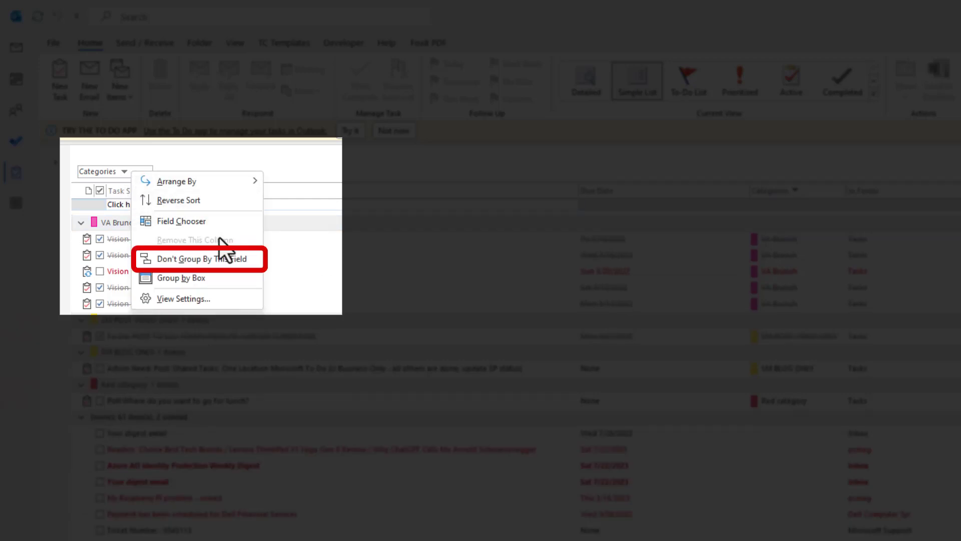
click(188, 258)
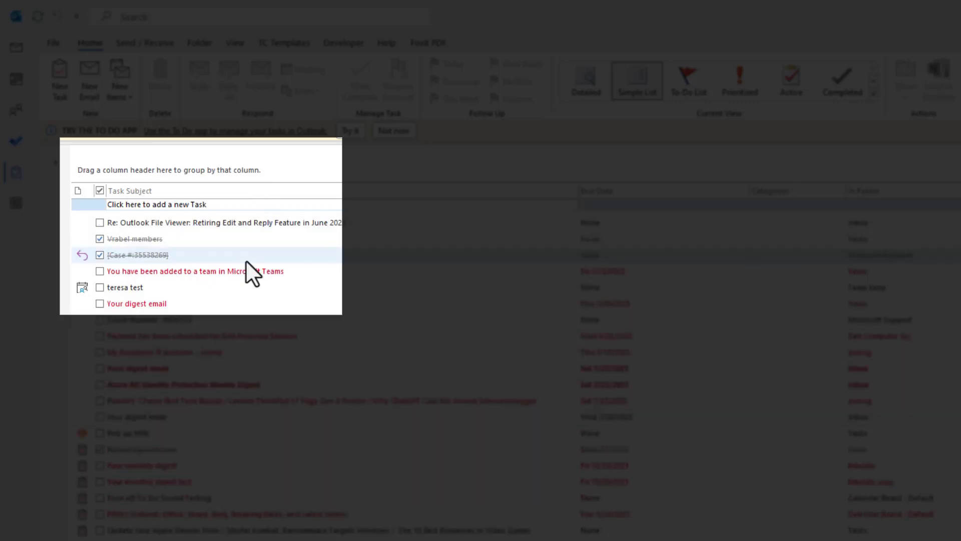
mouse_move(233, 183)
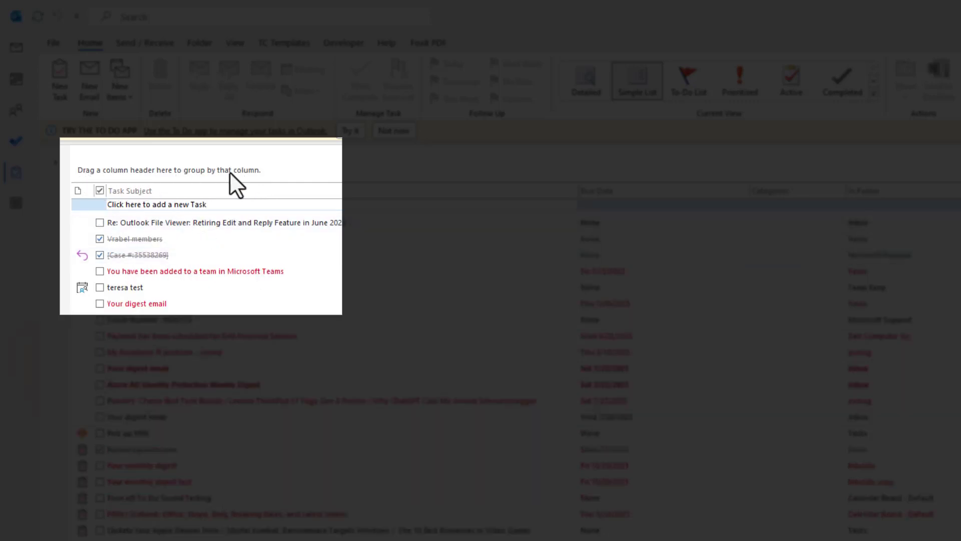
mouse_move(128, 180)
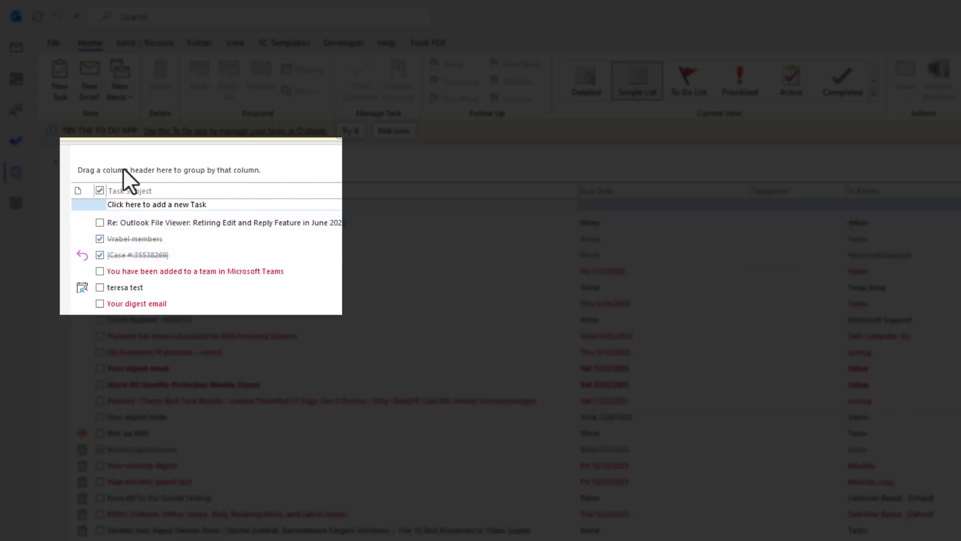
mouse_move(255, 186)
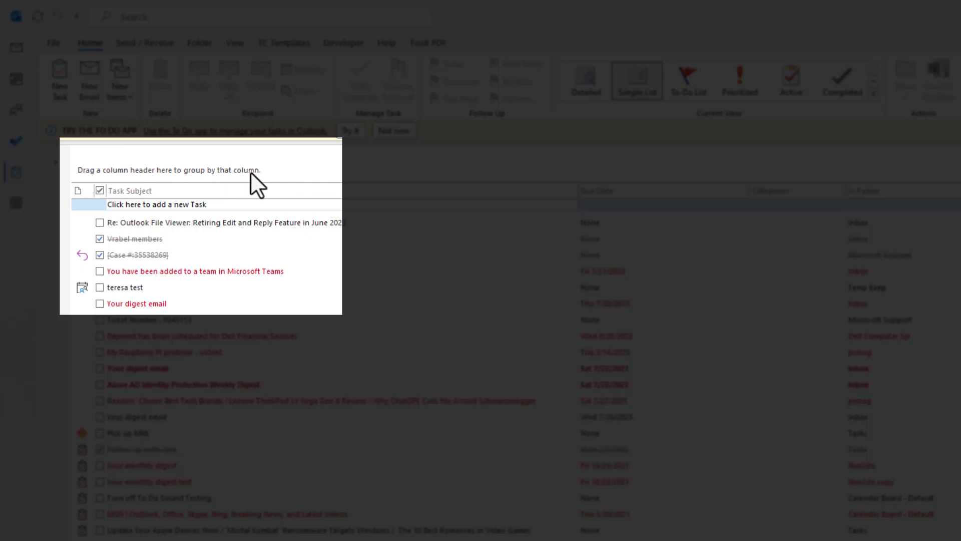
mouse_move(194, 181)
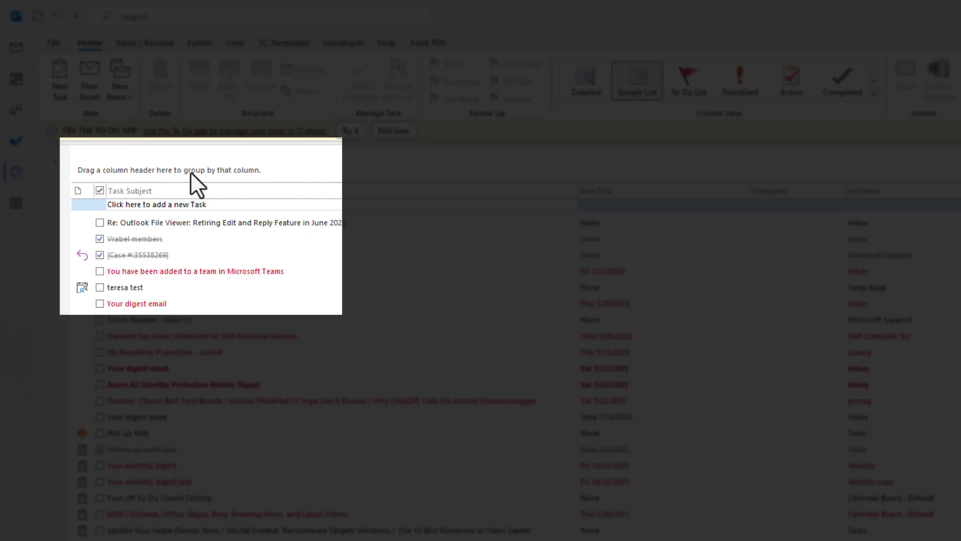
mouse_move(240, 202)
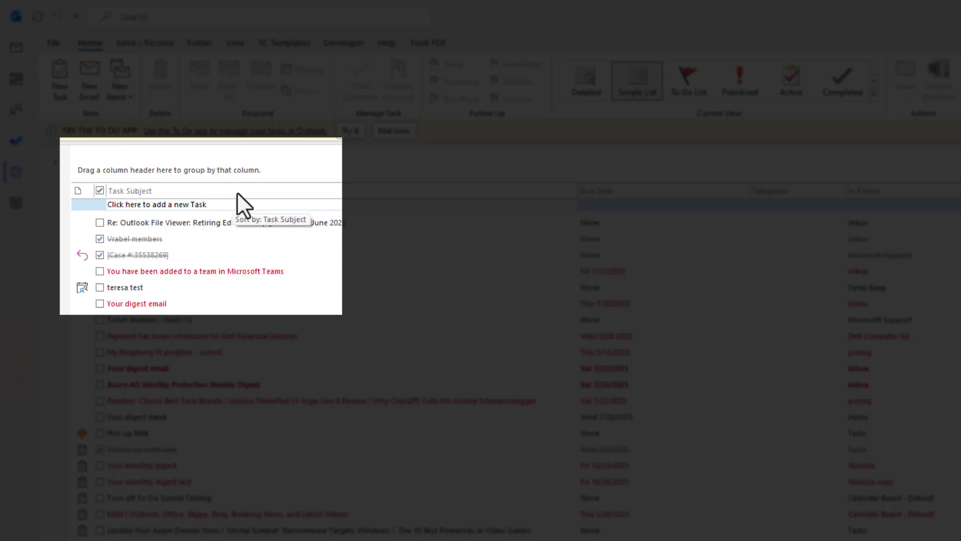
right_click(129, 191)
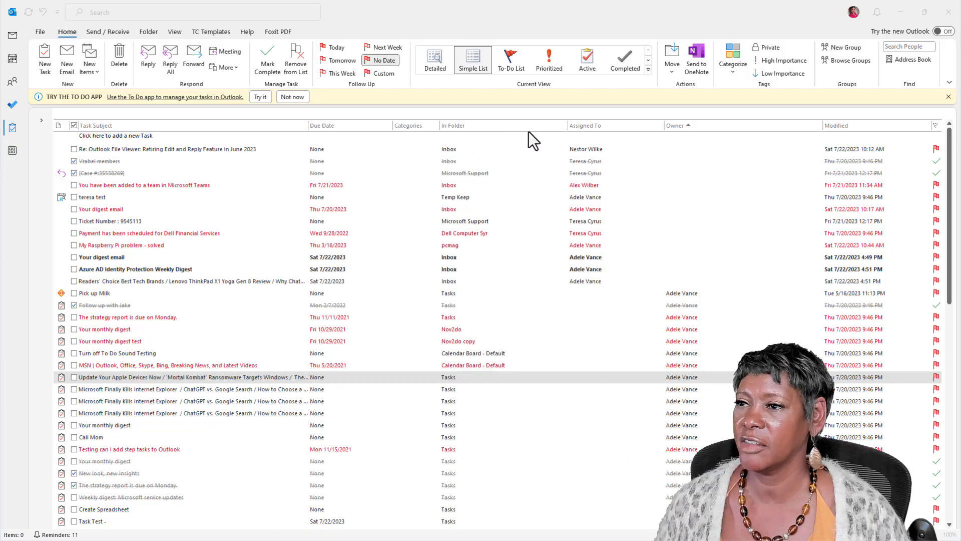
mouse_move(674, 140)
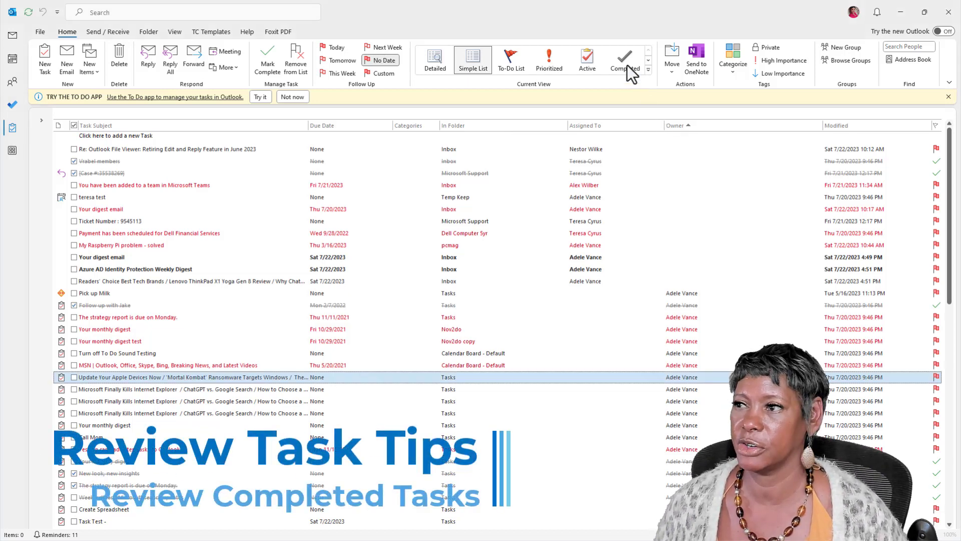
Switch to the Completed view and scroll through finished tasks grouped by completion date
click(623, 60)
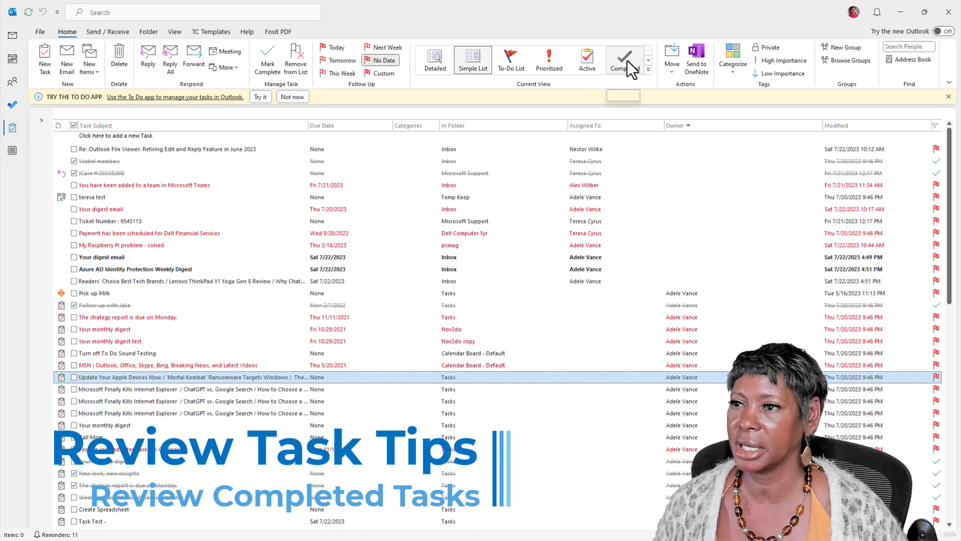
click(623, 59)
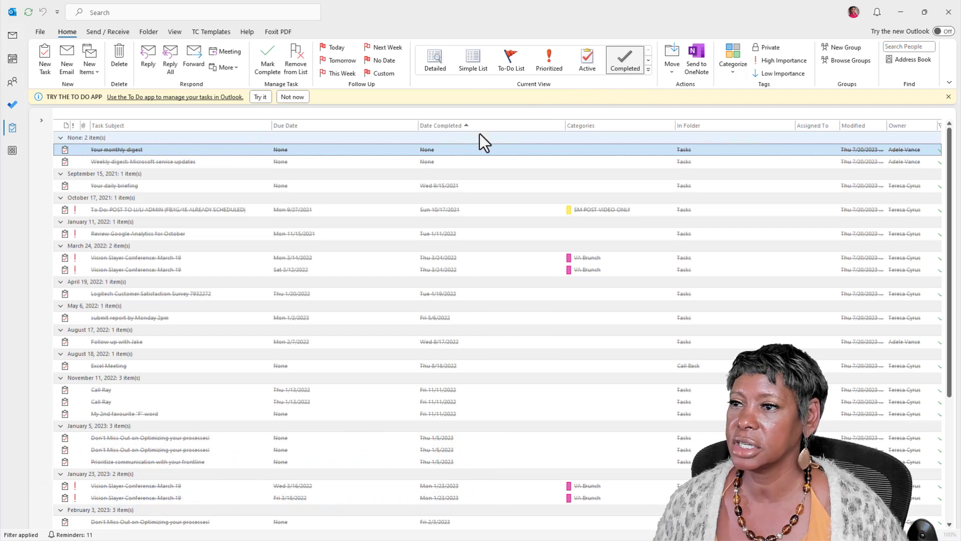
mouse_move(852, 153)
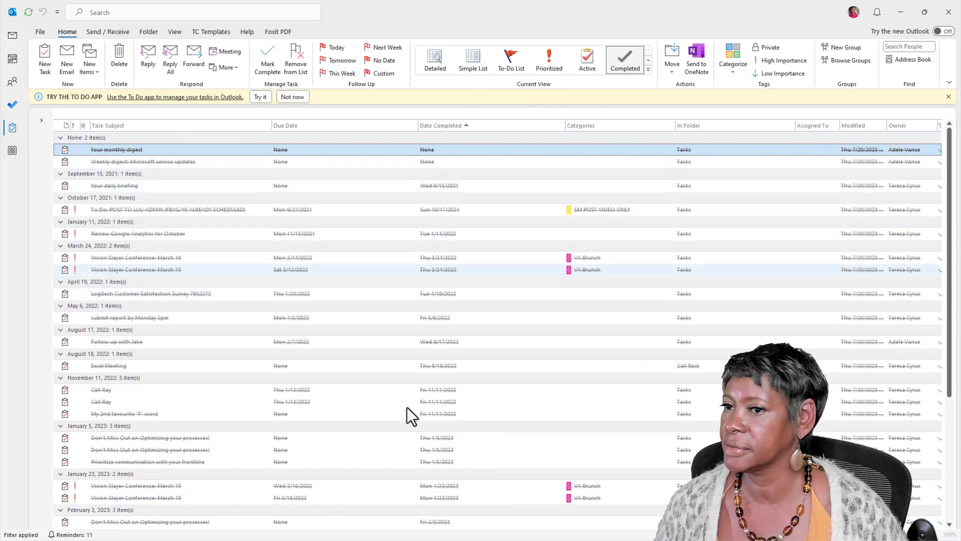
scroll(down, 3)
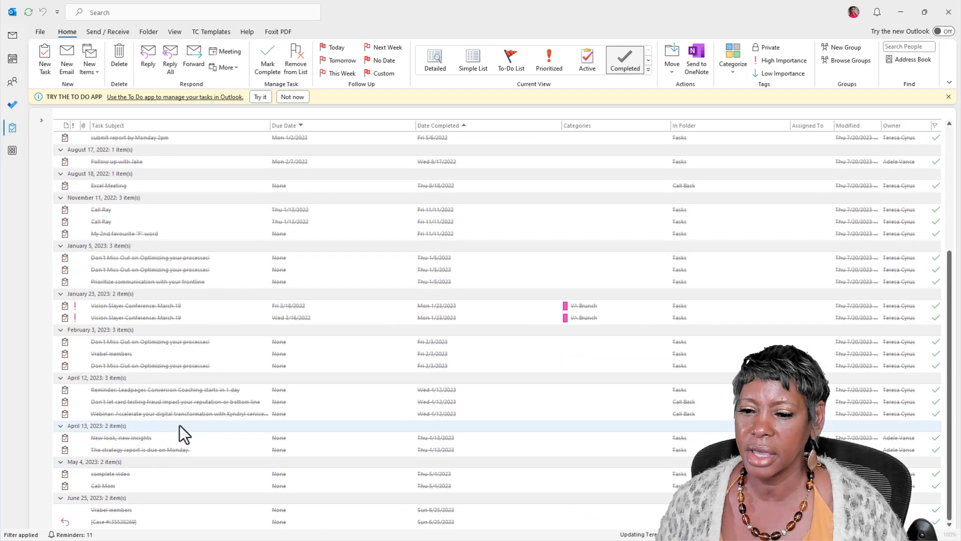
scroll(up, 3)
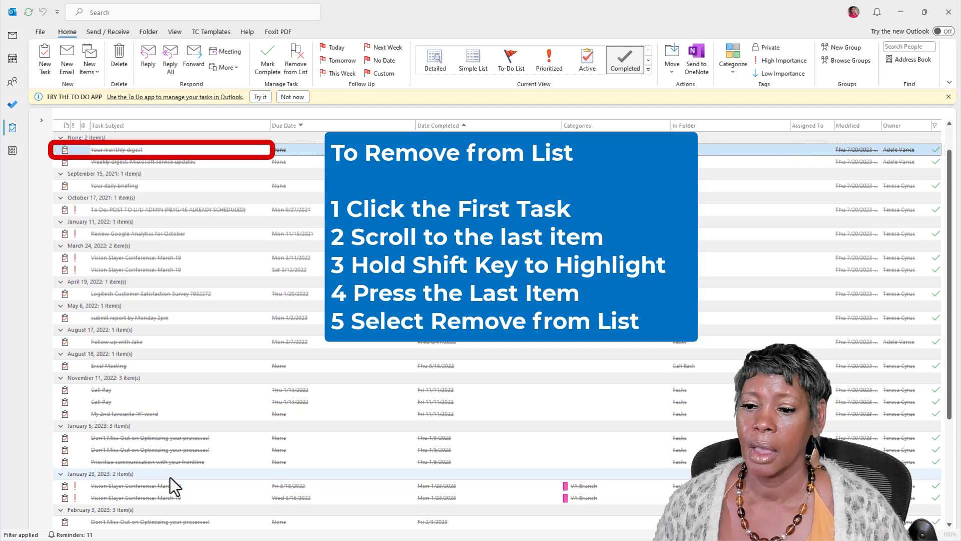
scroll(down, 3)
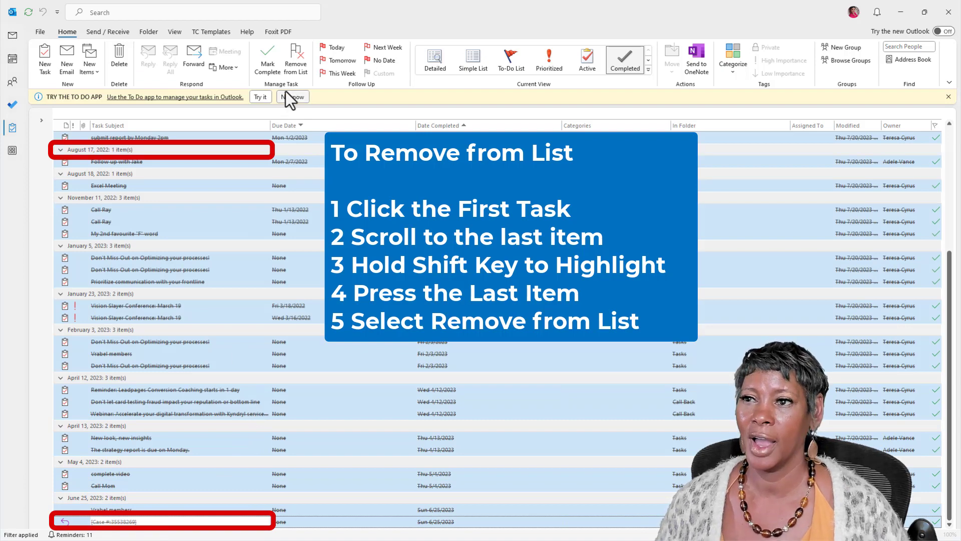
mouse_move(296, 59)
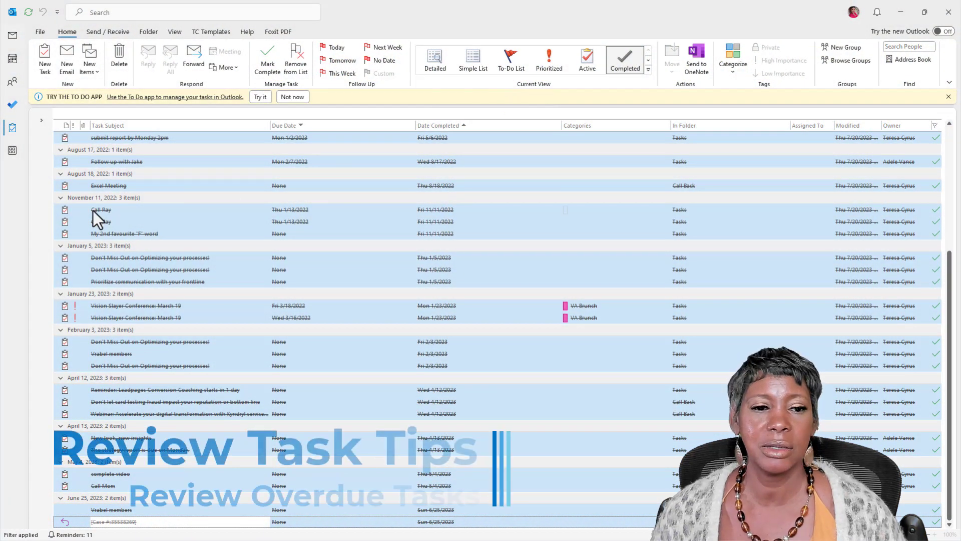
mouse_move(496, 121)
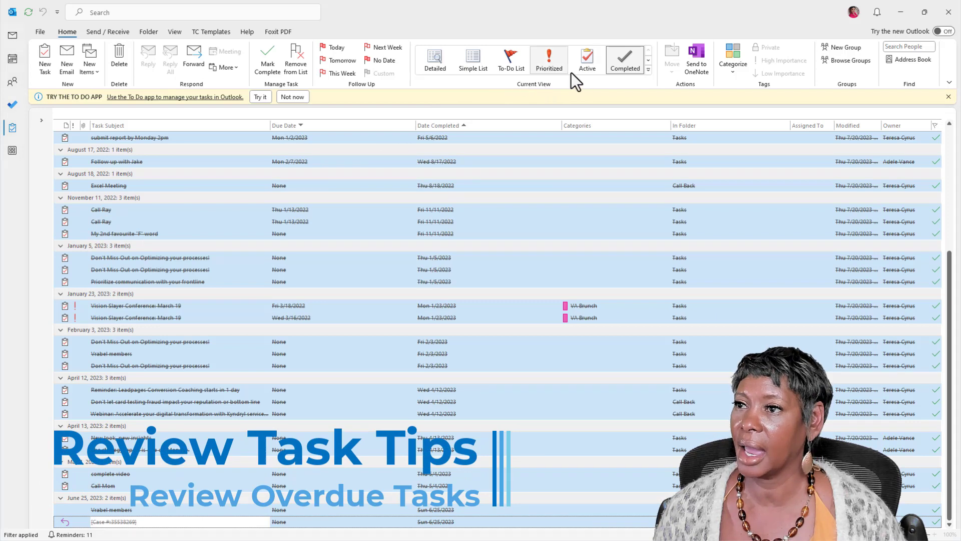
Switch to the Overdue view to list the eleven past-due tasks
click(647, 51)
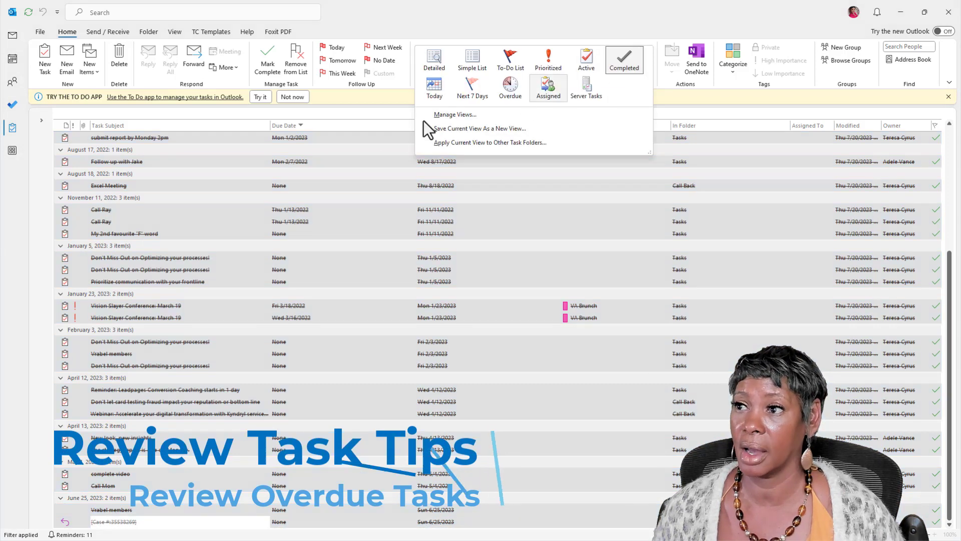
click(511, 87)
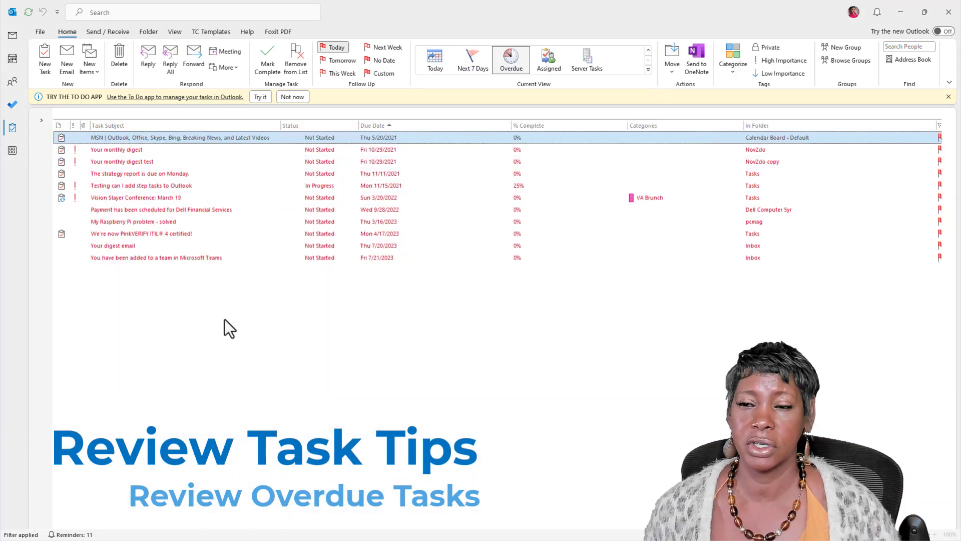
mouse_move(407, 134)
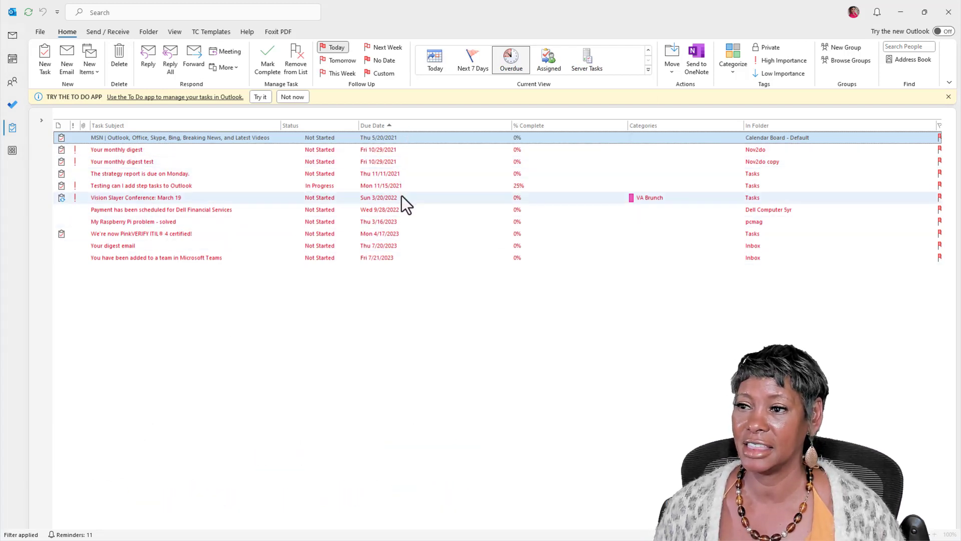
click(161, 209)
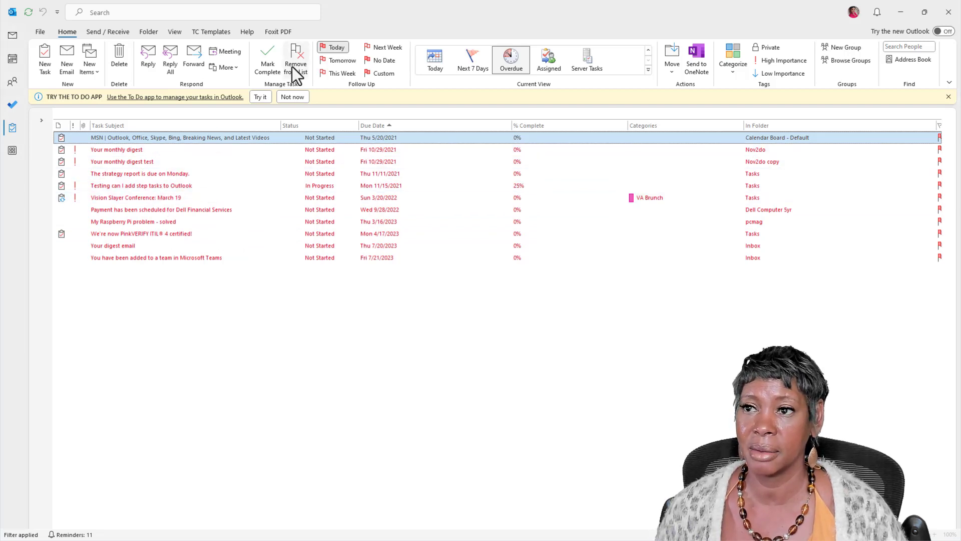
mouse_move(295, 58)
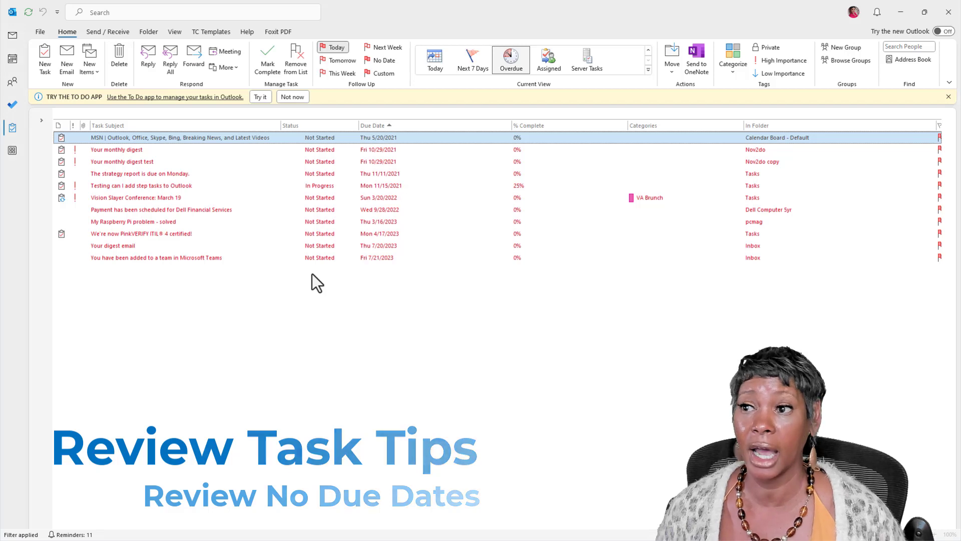
Sort the Simple List by due date to review undated tasks, then switch to Active view
click(648, 72)
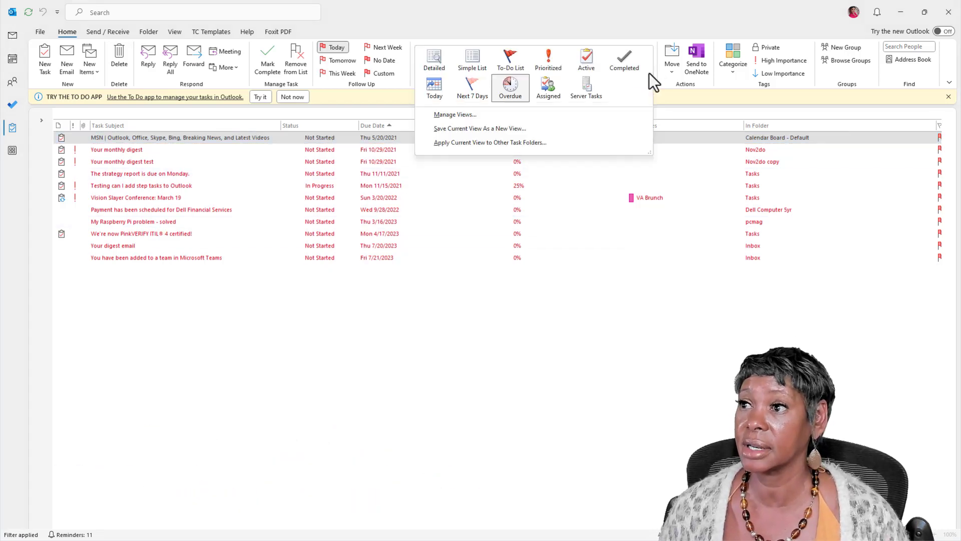
click(472, 60)
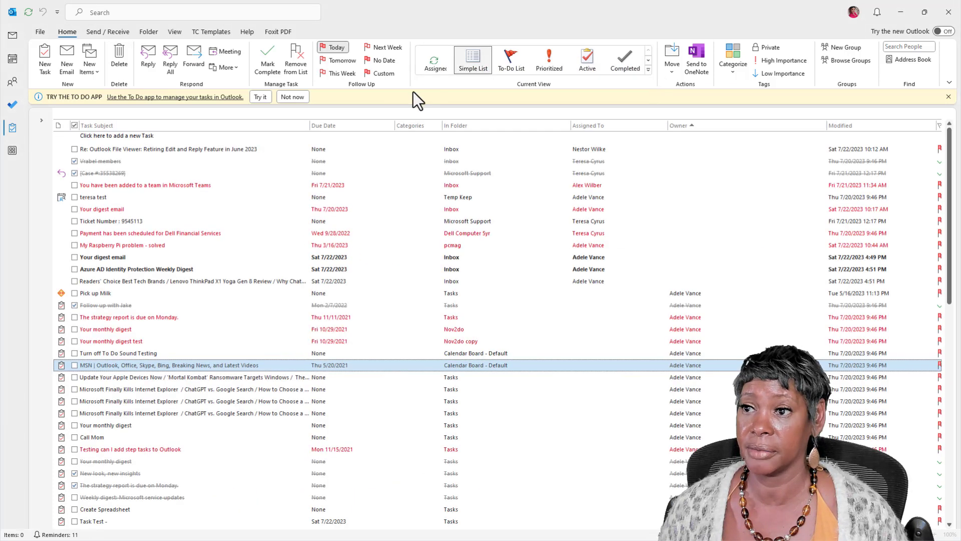
click(434, 60)
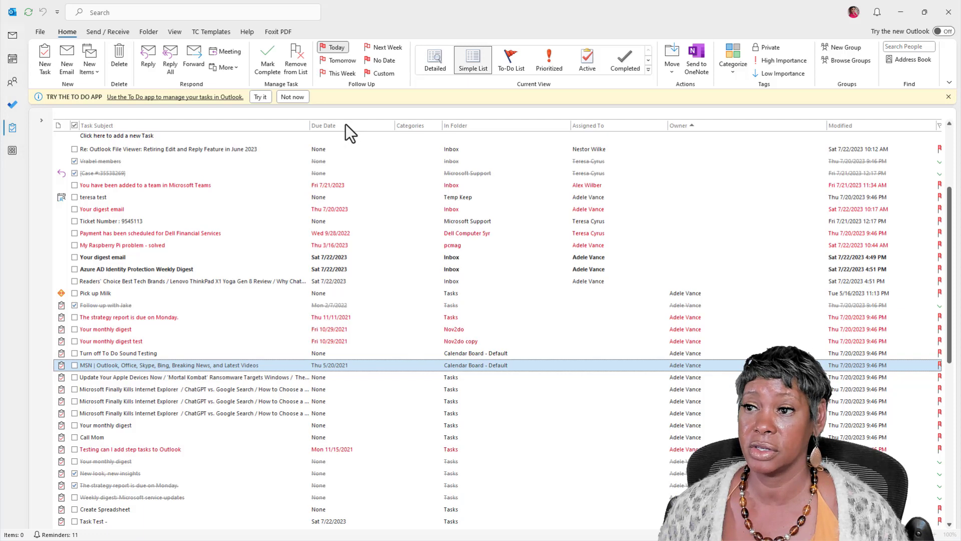
click(324, 125)
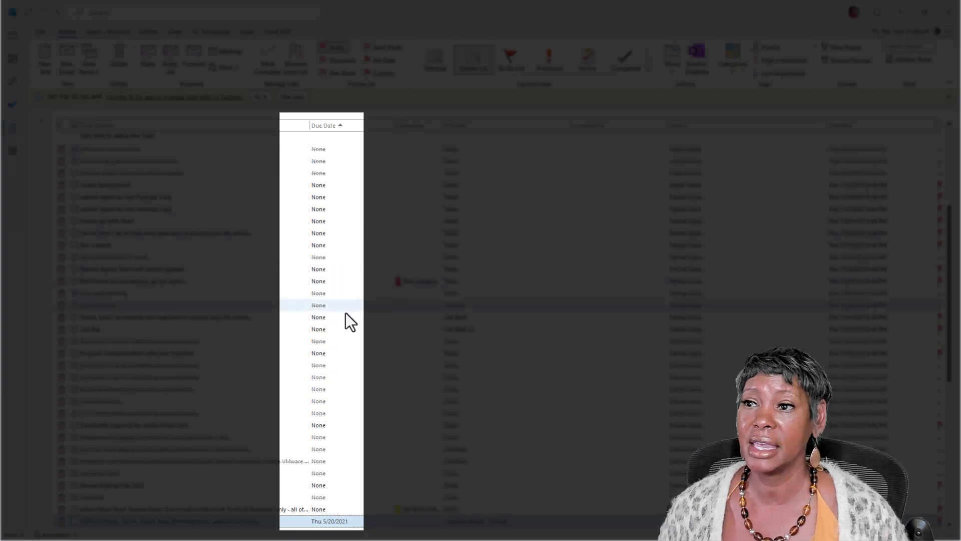
mouse_move(345, 494)
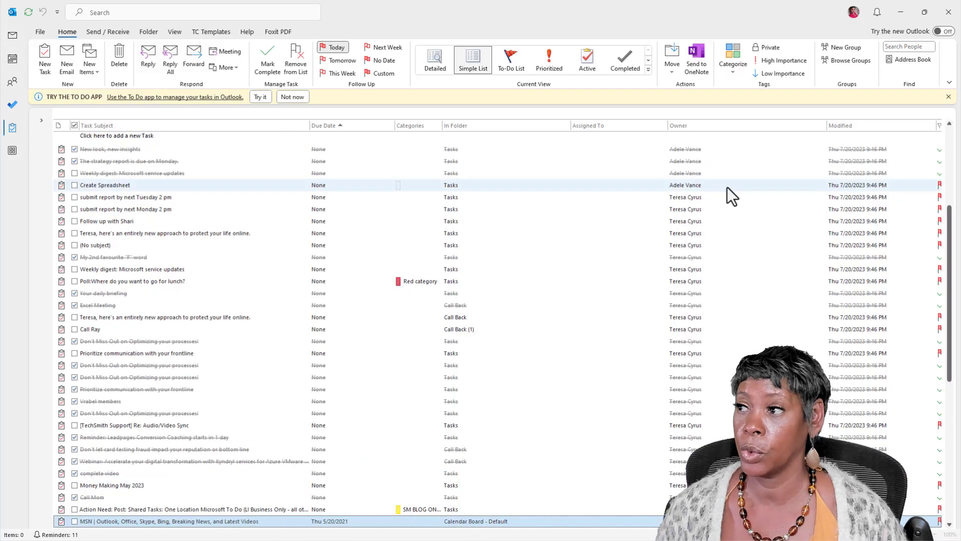
click(153, 437)
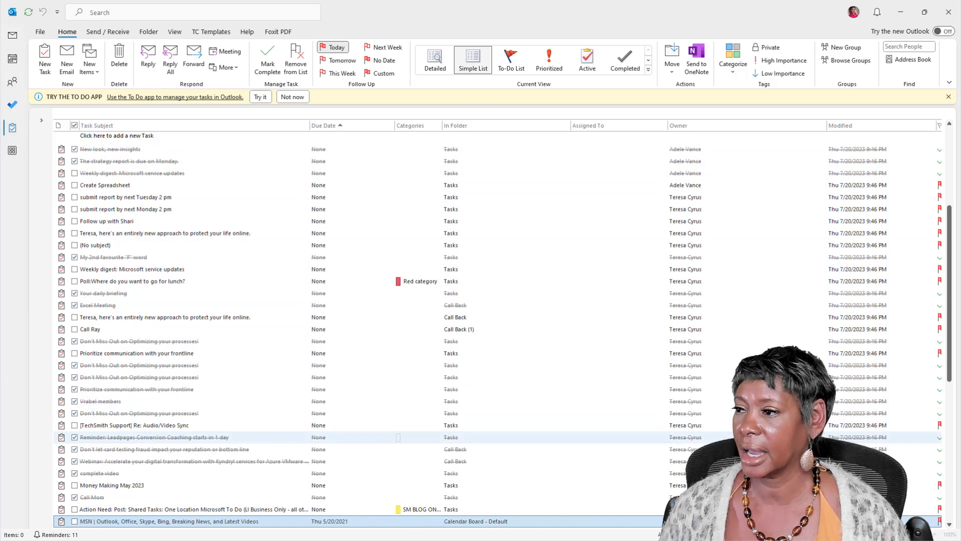
mouse_move(344, 432)
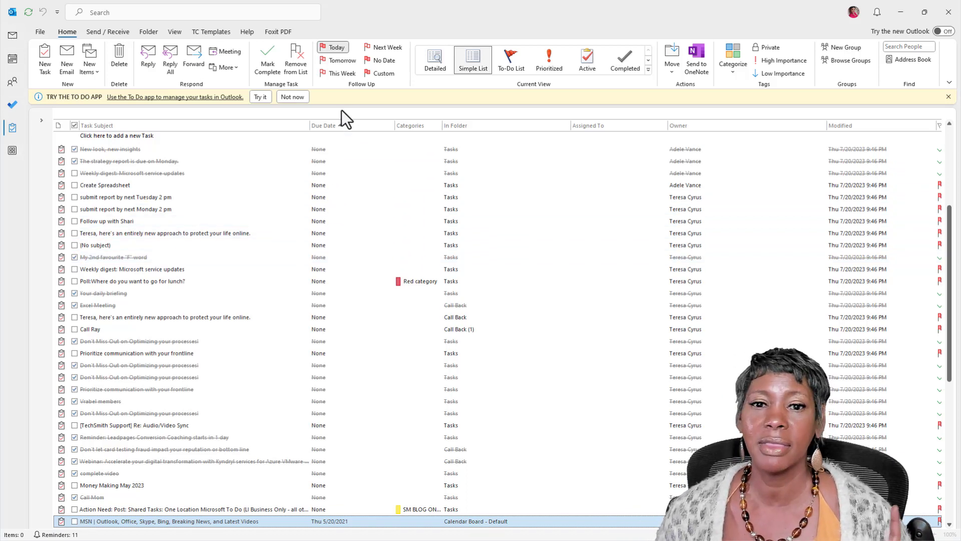
mouse_move(586, 60)
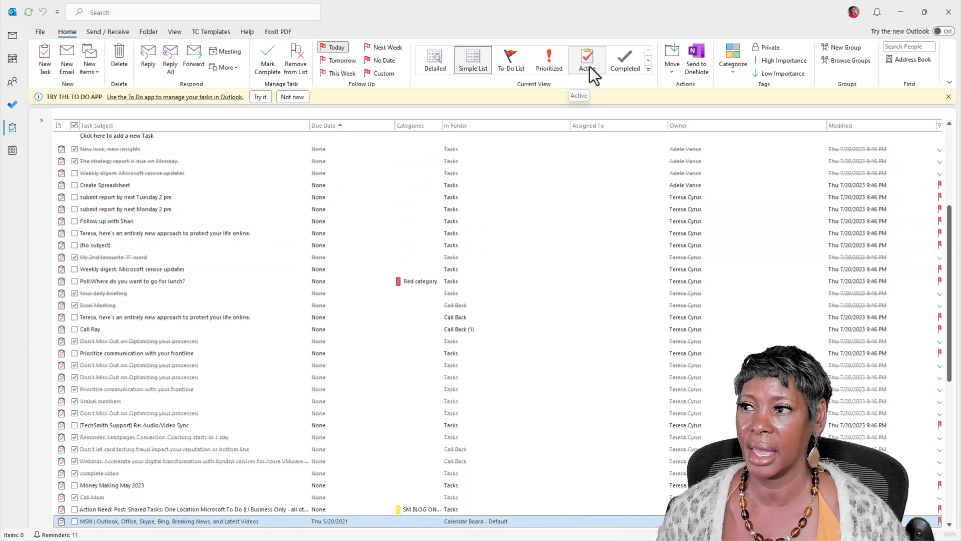
click(586, 60)
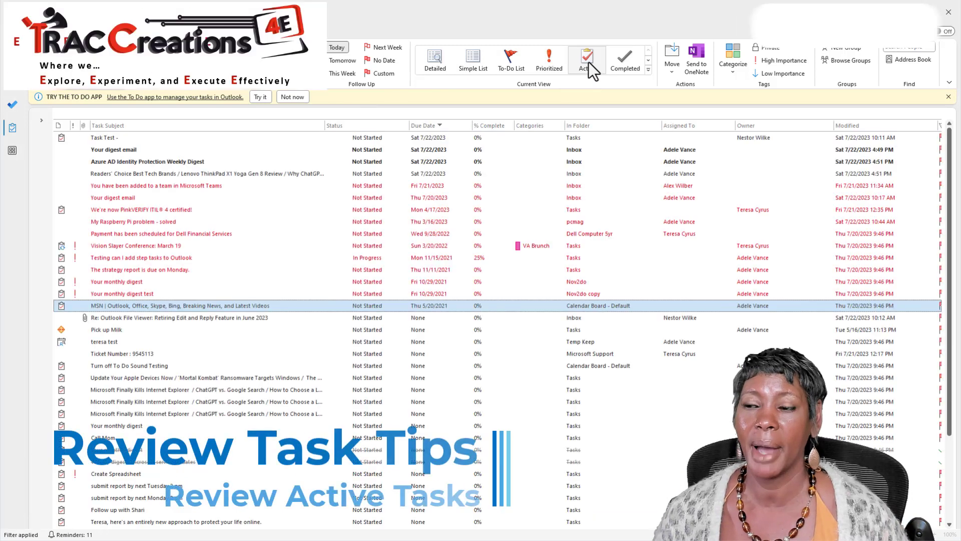